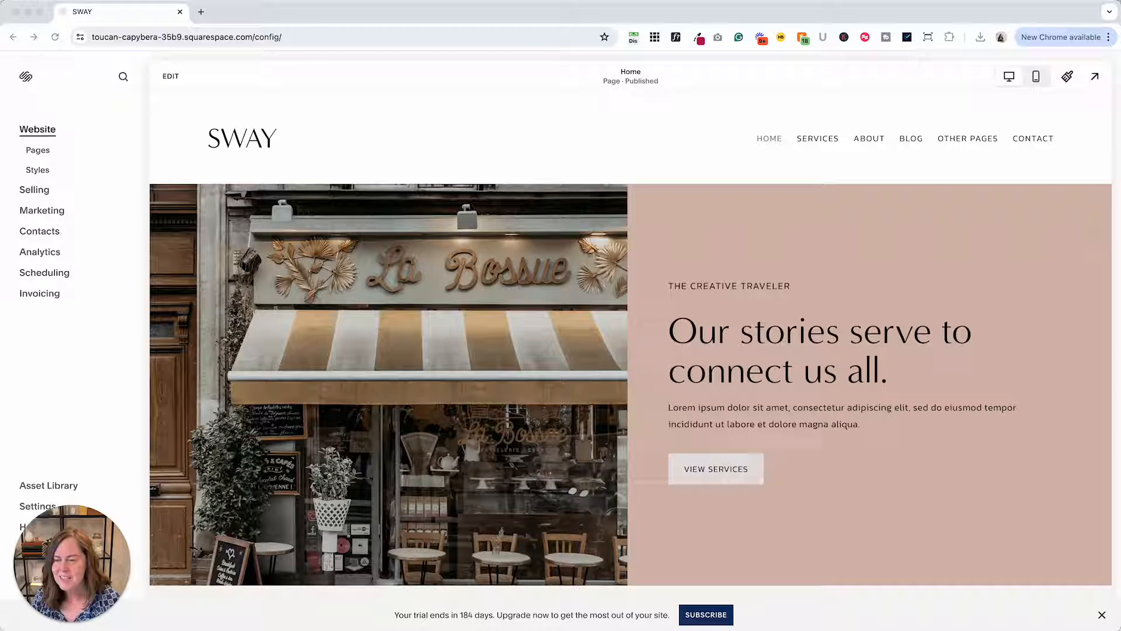
{"action": "mouse_move", "coordinate": [38, 150]}
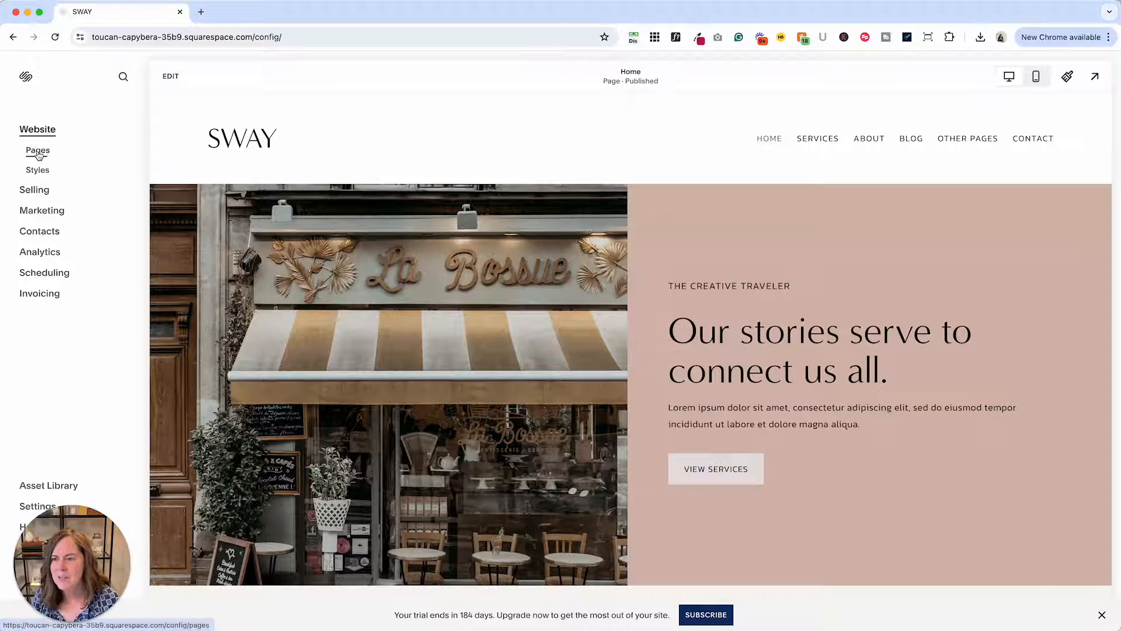
Show the Pages panel listing the SWAY site's navigation and Other Pages.
{"action": "left_click", "coordinate": [37, 151]}
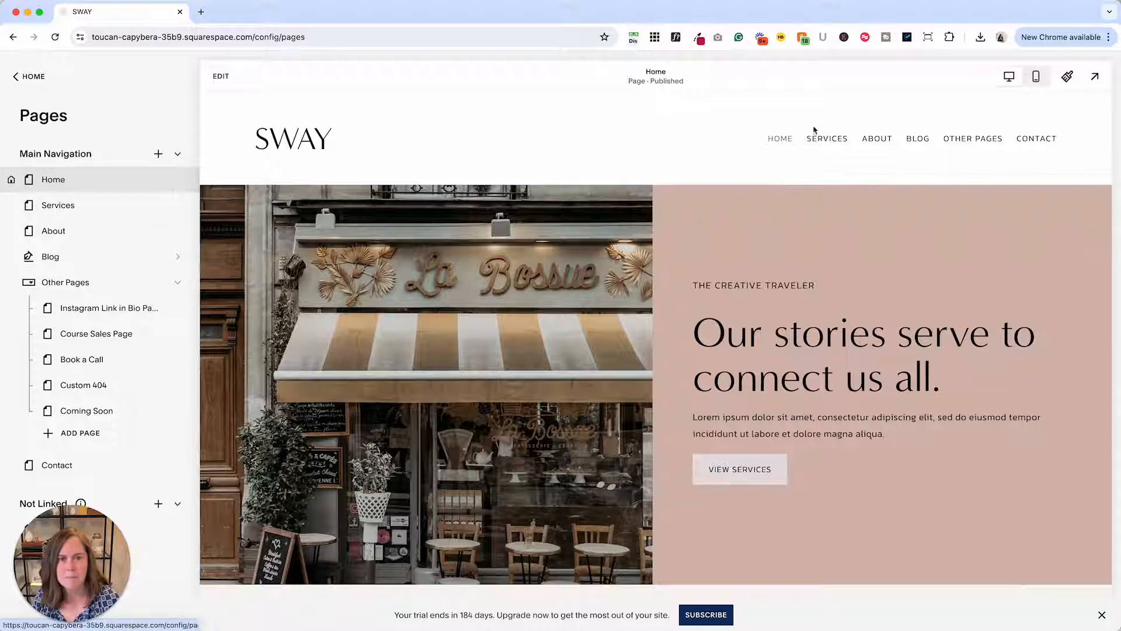
{"action": "scroll", "scroll_direction": "down", "scroll_amount": 3}
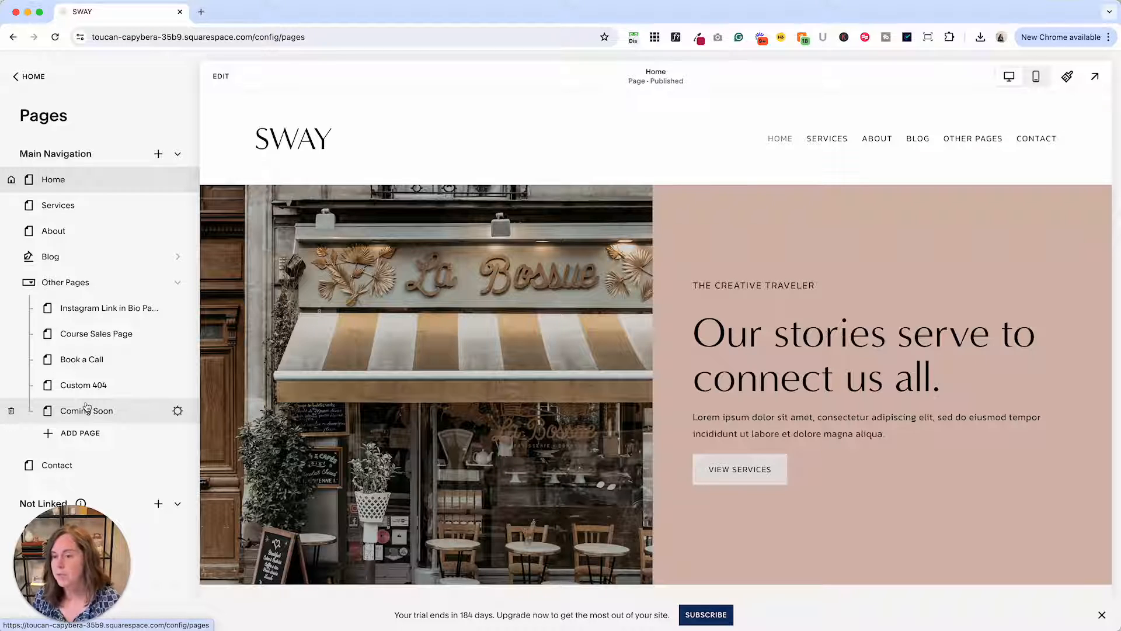
Preview the Course Sales Page and its Your Offering Name template.
{"action": "left_click", "coordinate": [96, 335]}
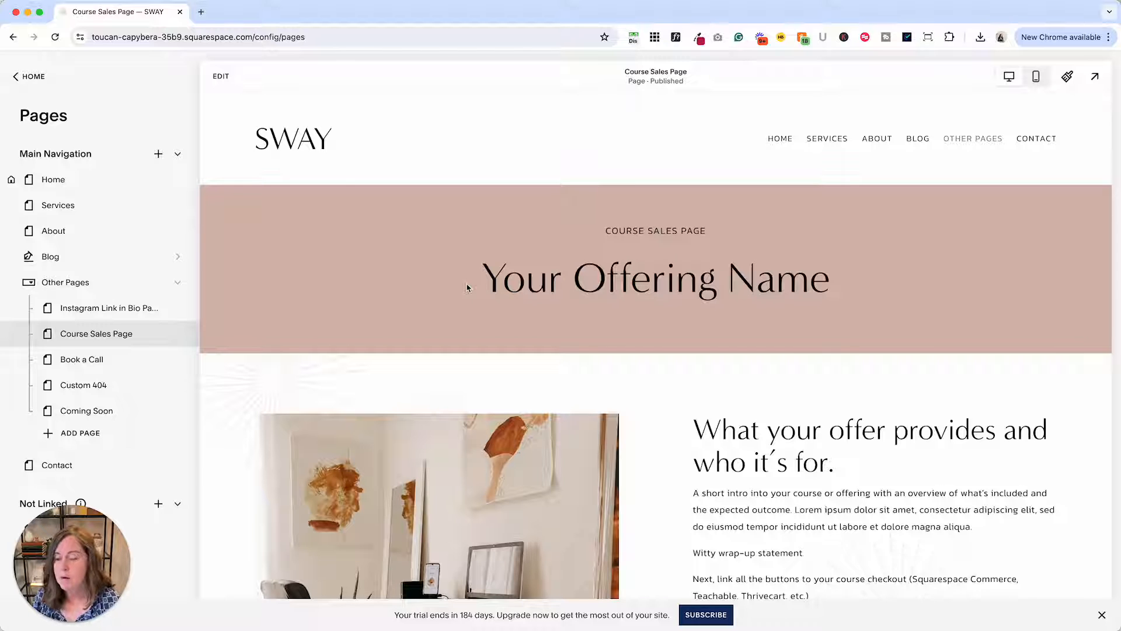
{"action": "mouse_move", "coordinate": [509, 273]}
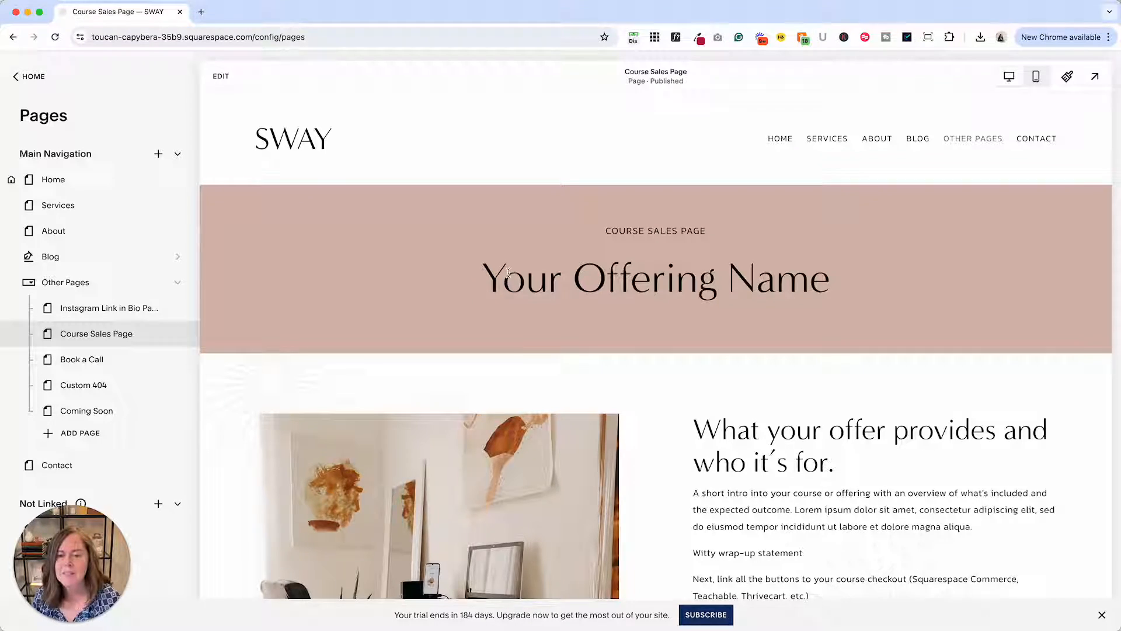
{"action": "scroll", "scroll_direction": "down", "scroll_amount": 3}
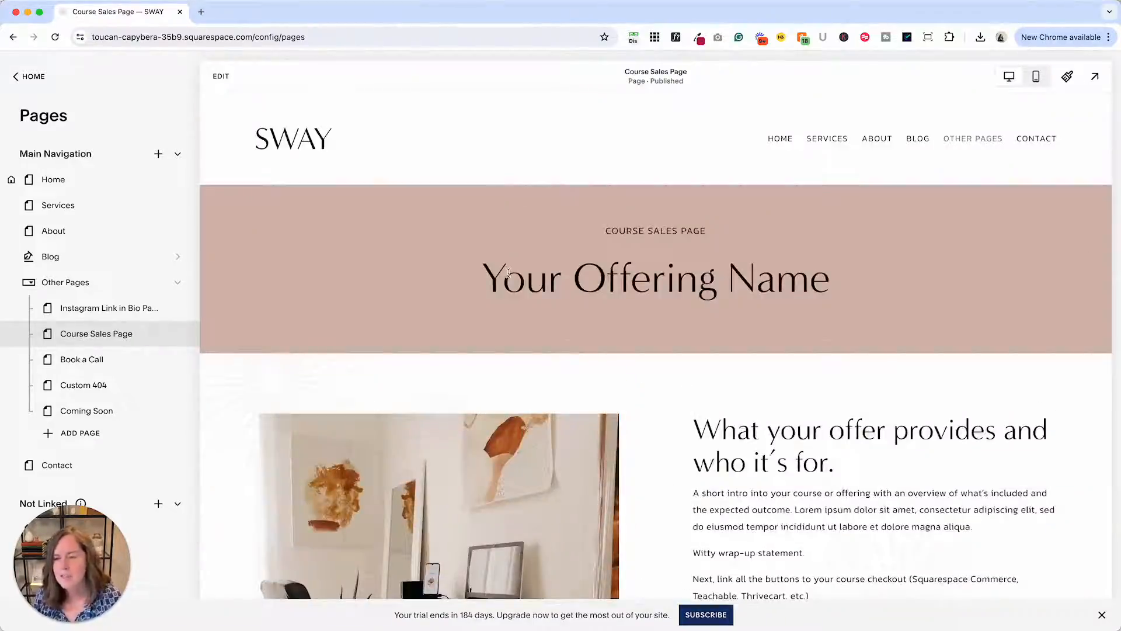
{"action": "mouse_move", "coordinate": [177, 336]}
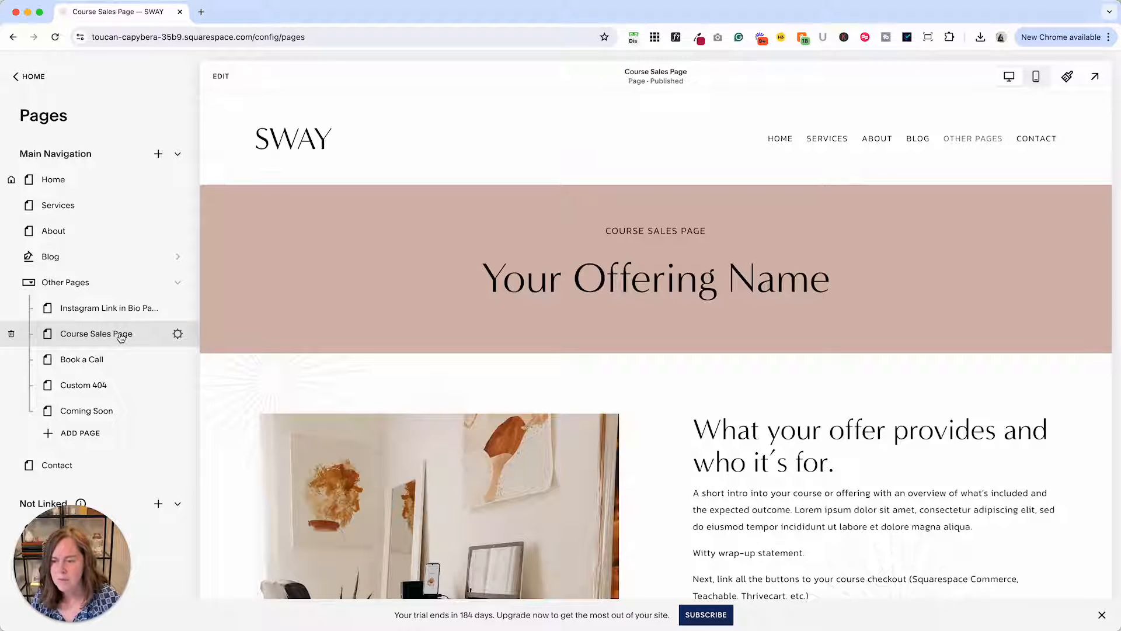
{"action": "mouse_move", "coordinate": [153, 336]}
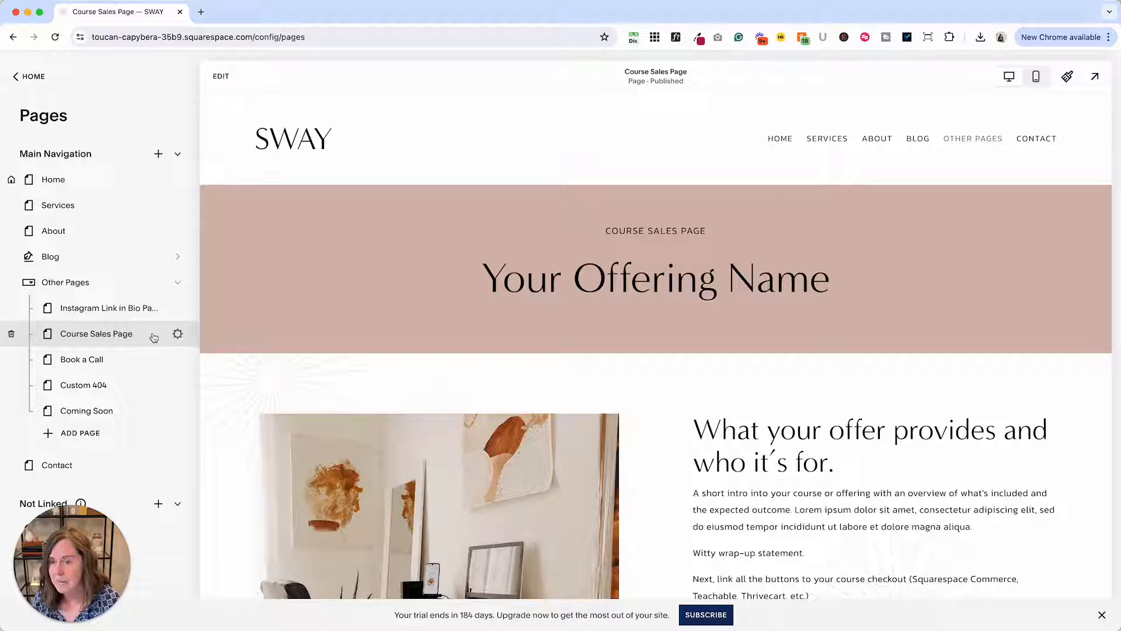
Duplicate the Course Sales Page, creating Course Sales Page (Copy) under Not Linked.
{"action": "left_click", "coordinate": [178, 334]}
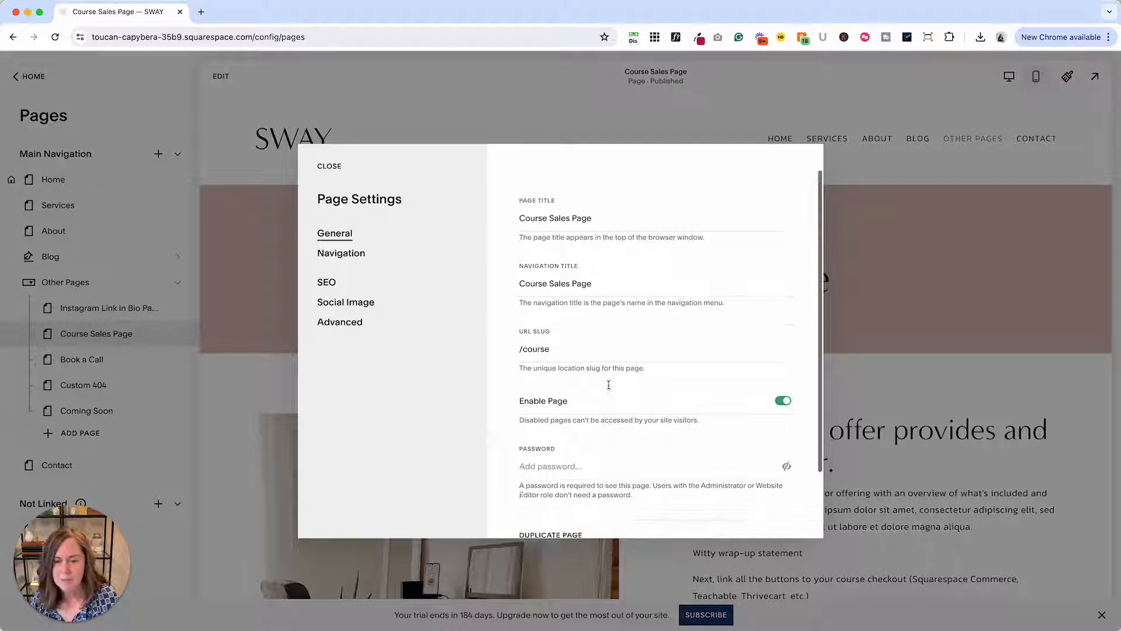
{"action": "left_click", "coordinate": [550, 451]}
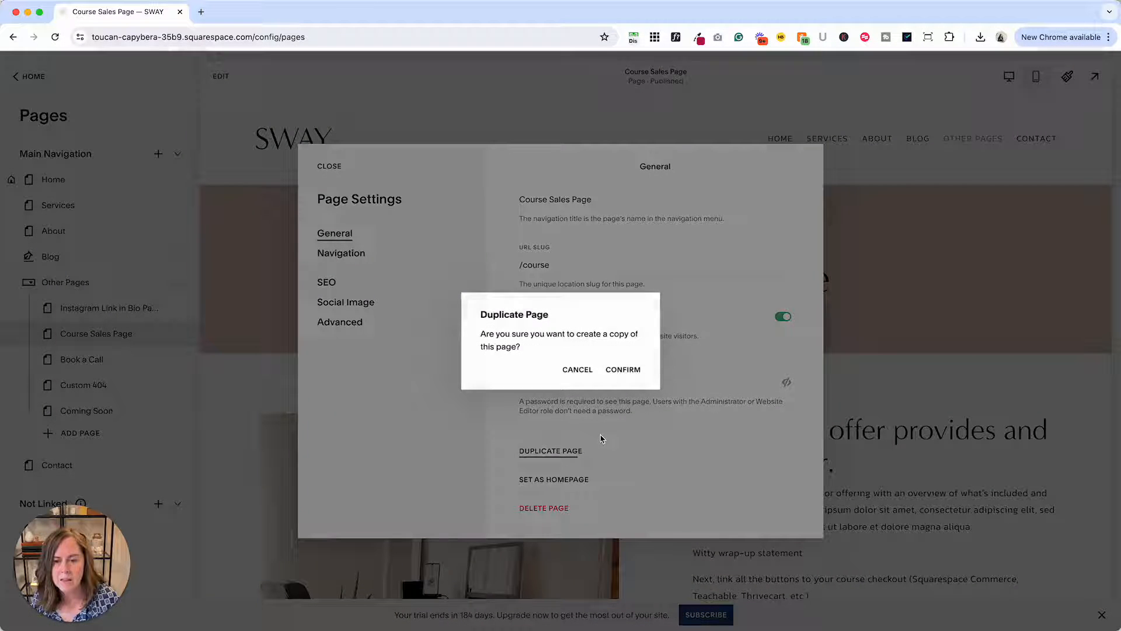
{"action": "left_click", "coordinate": [624, 369]}
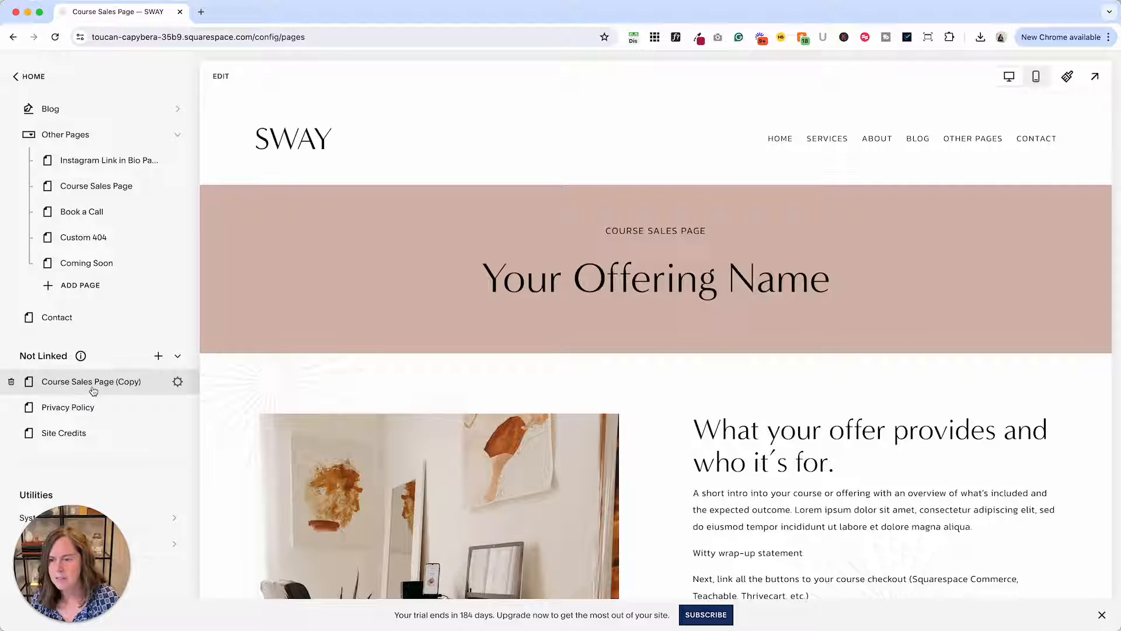
Preview Course Sales Page (Copy) and bring up its page settings with the /course-1 slug.
{"action": "left_click", "coordinate": [91, 381]}
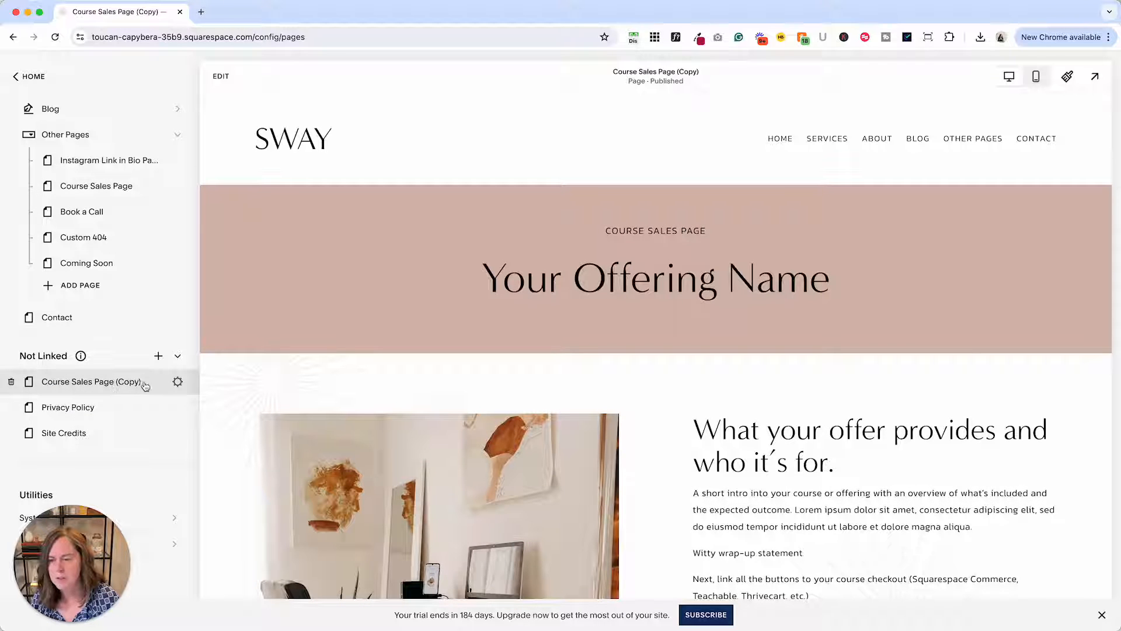
{"action": "left_click", "coordinate": [177, 381]}
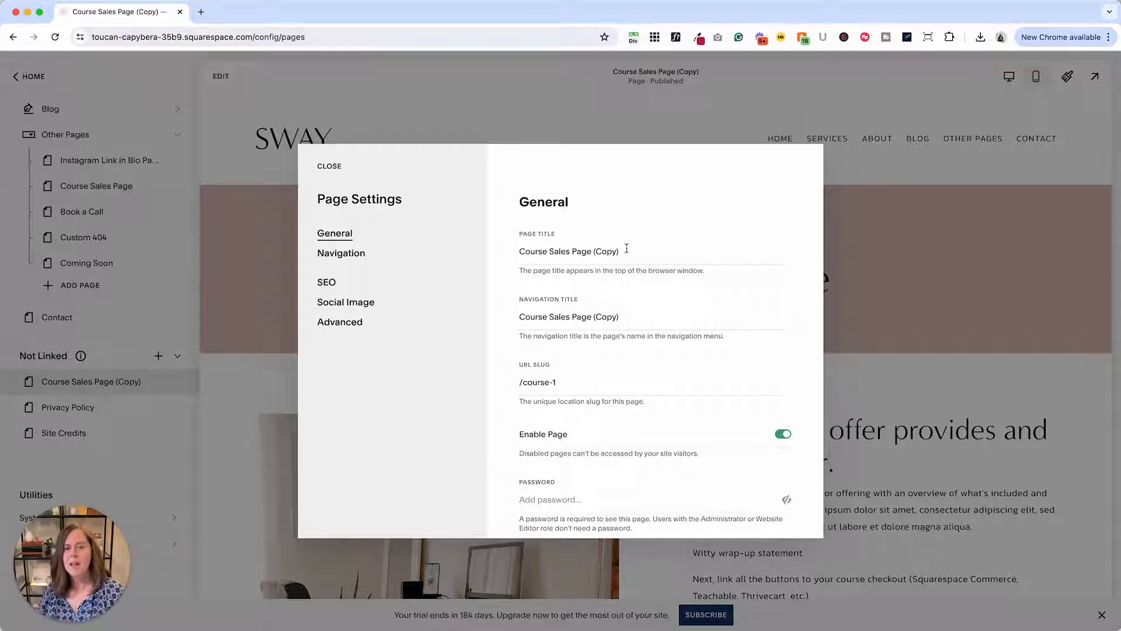
Save the page as title SEO Best Practices Course, navigation title SEO Course, slug /seo-course.
{"action": "type", "text": "SEO Best"}
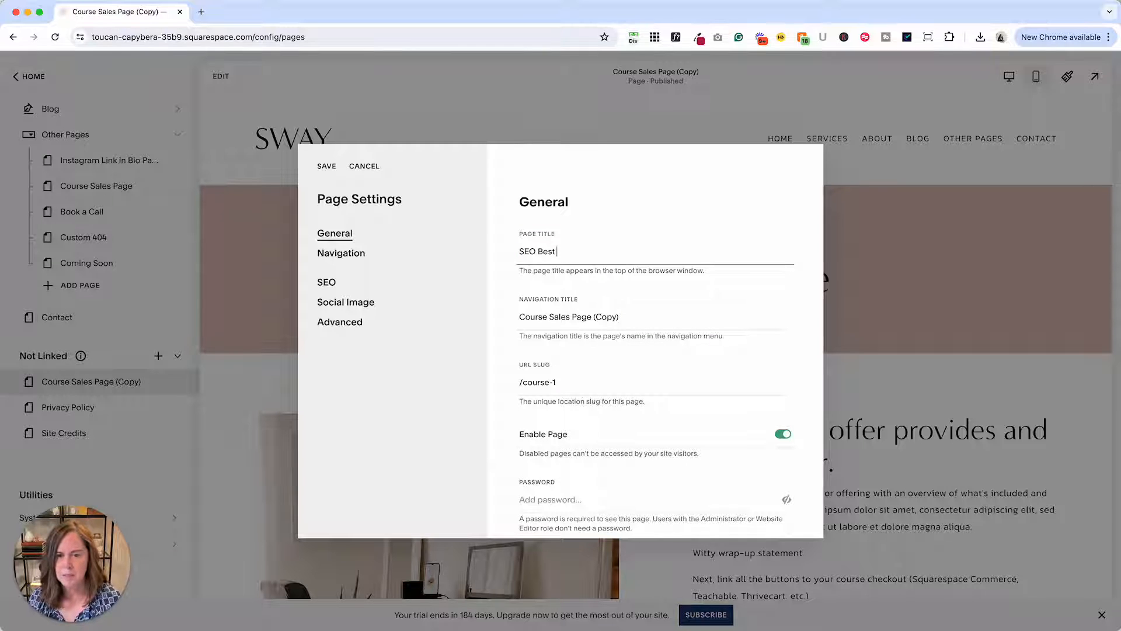
{"action": "type", "text": "Practices Course"}
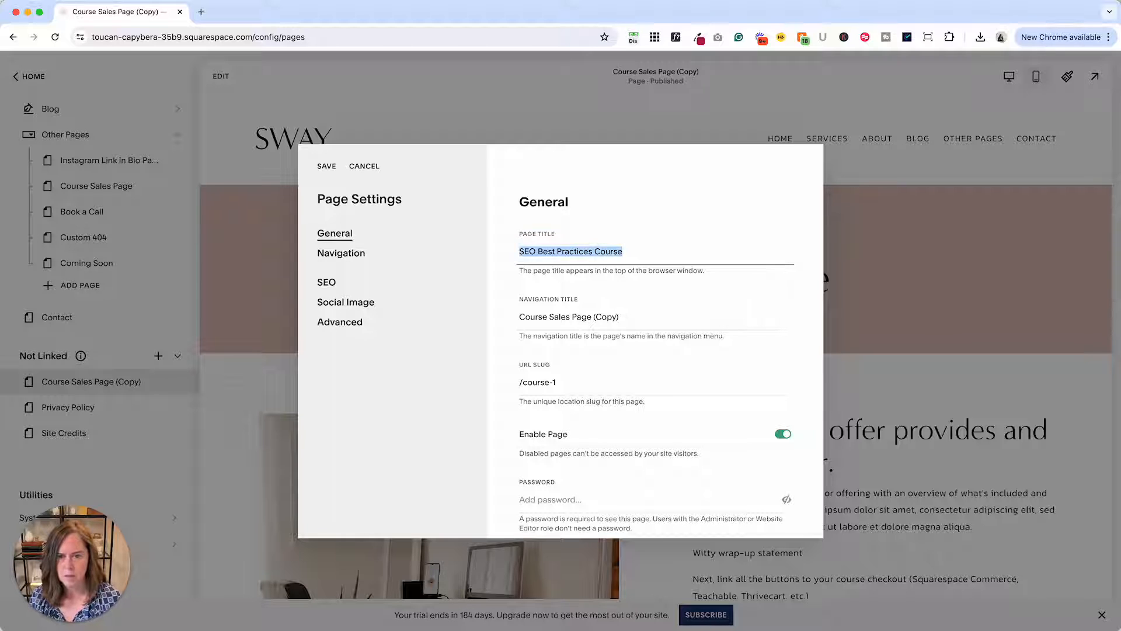
{"action": "type", "text": "S"}
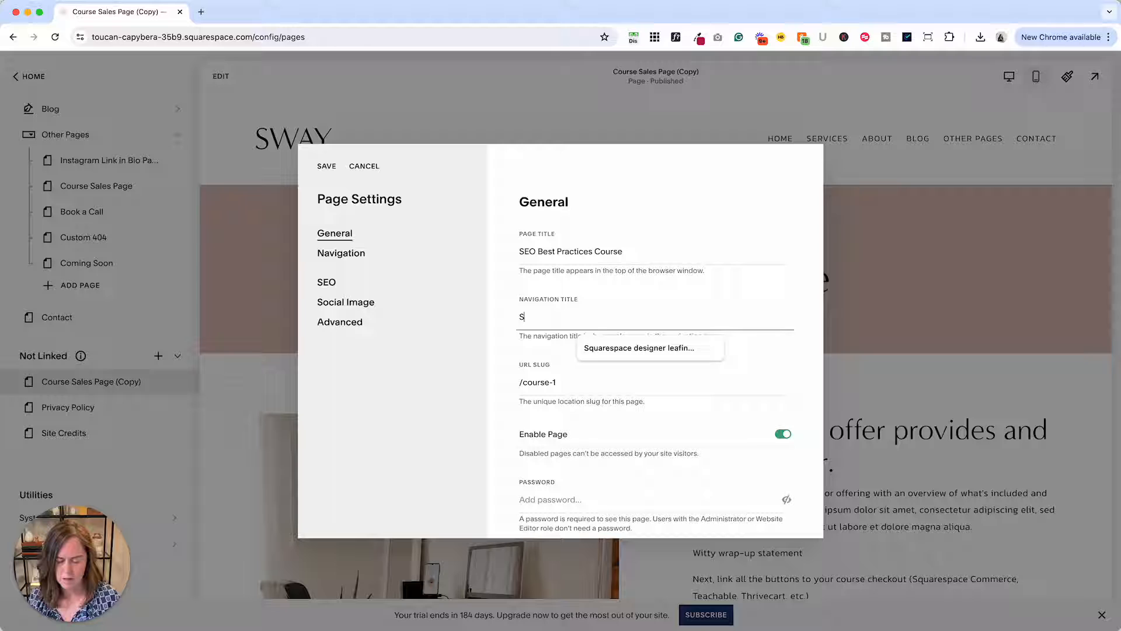
{"action": "type", "text": "EO Course"}
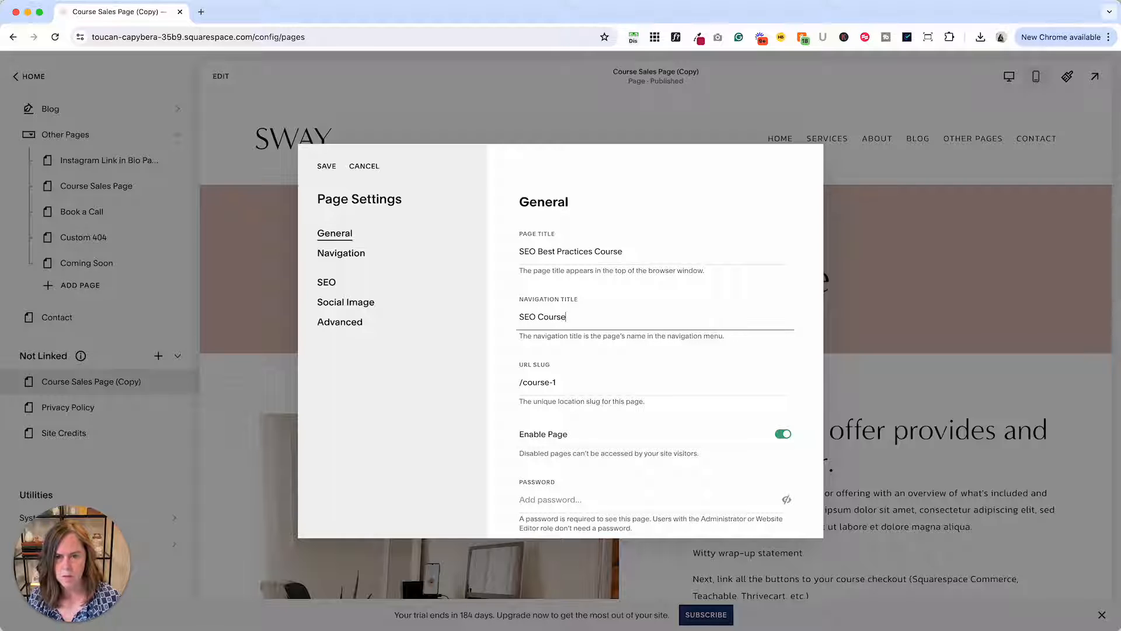
{"action": "type", "text": "seo-"}
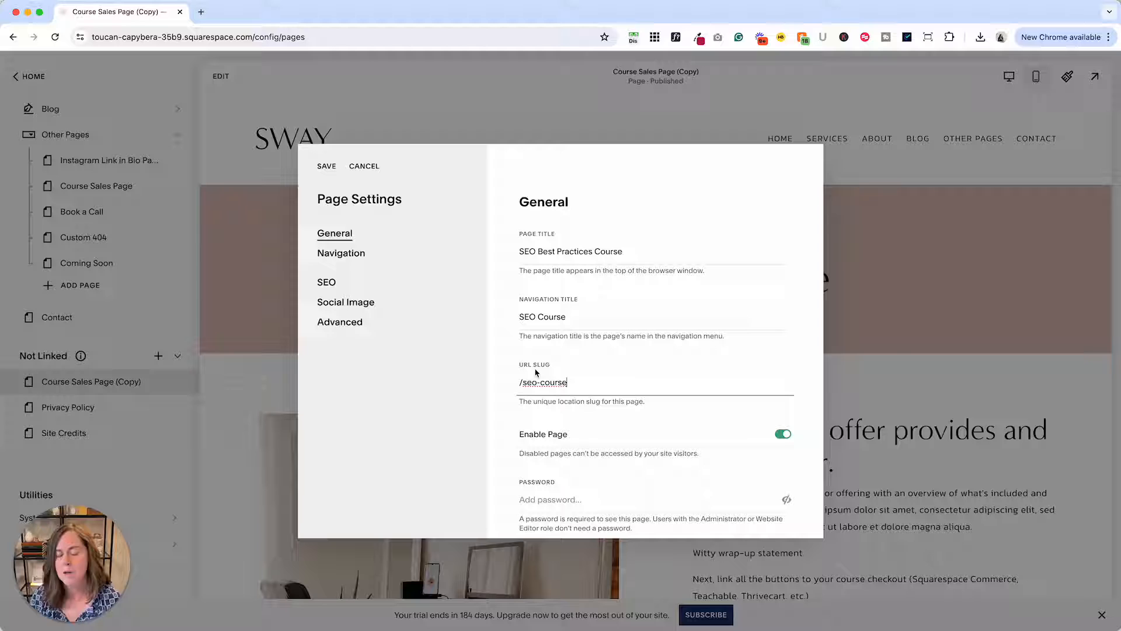
{"action": "left_click", "coordinate": [612, 320]}
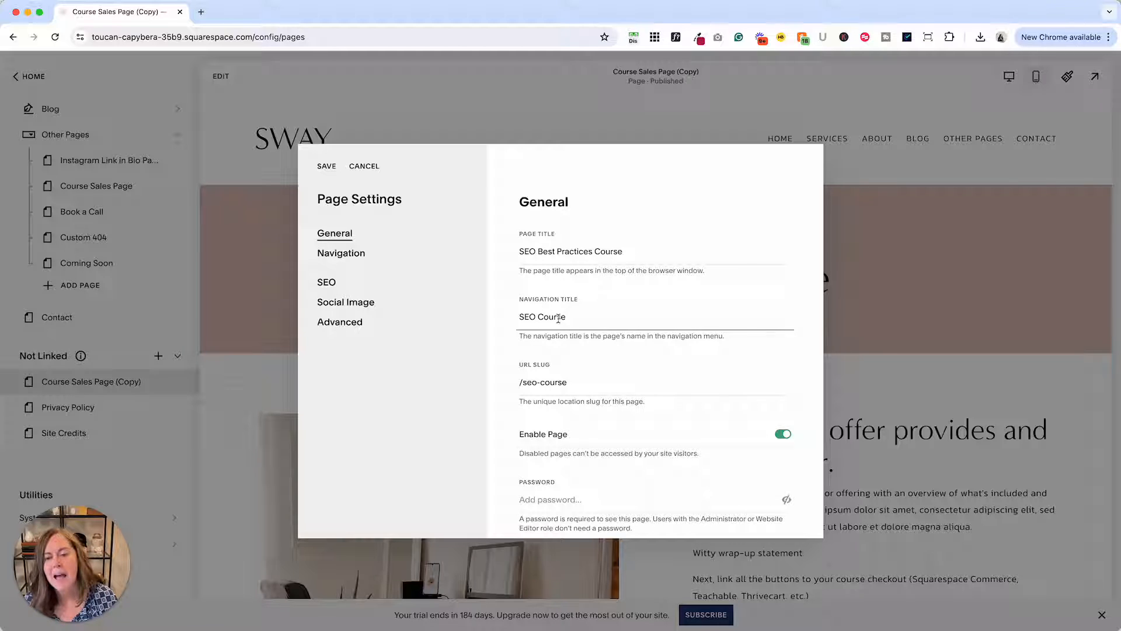
{"action": "mouse_move", "coordinate": [868, 127]}
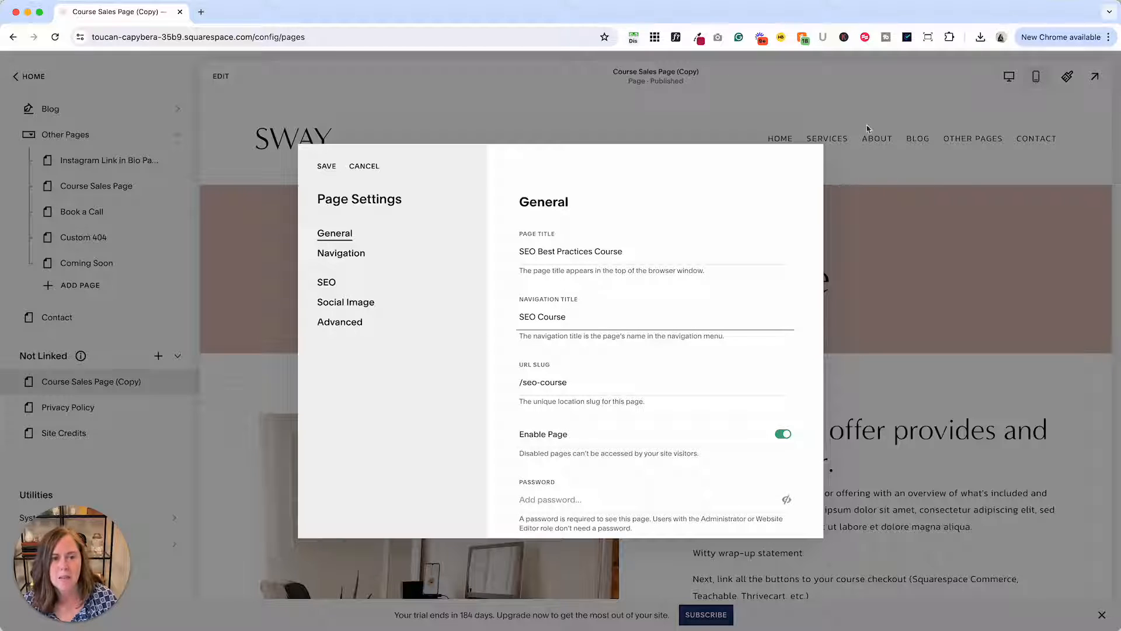
{"action": "left_click", "coordinate": [554, 318]}
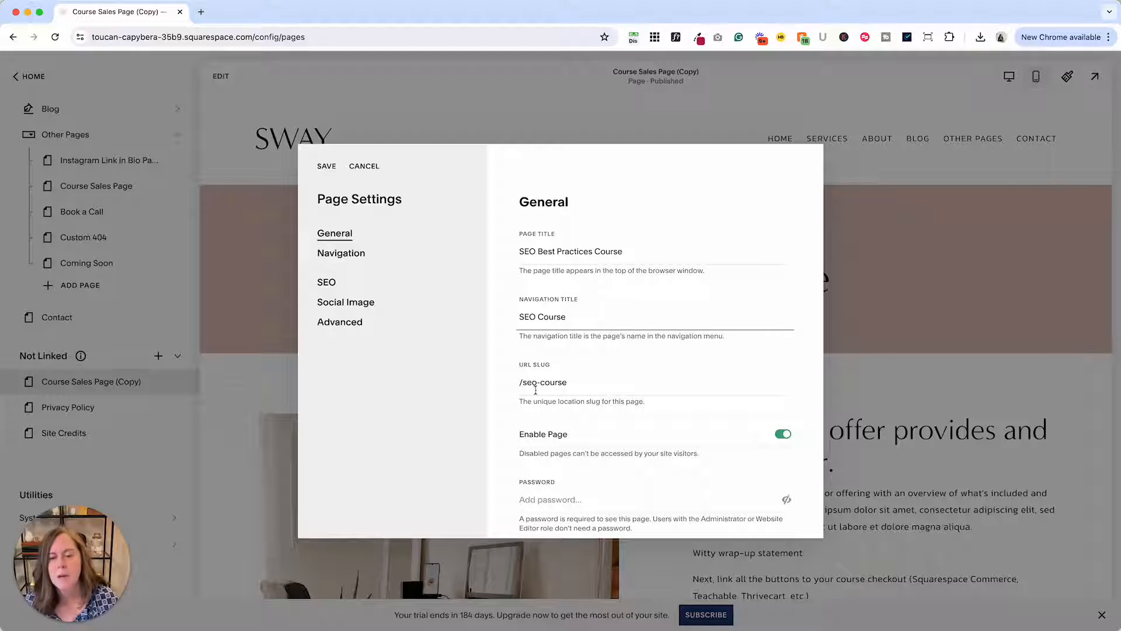
{"action": "left_click", "coordinate": [327, 166]}
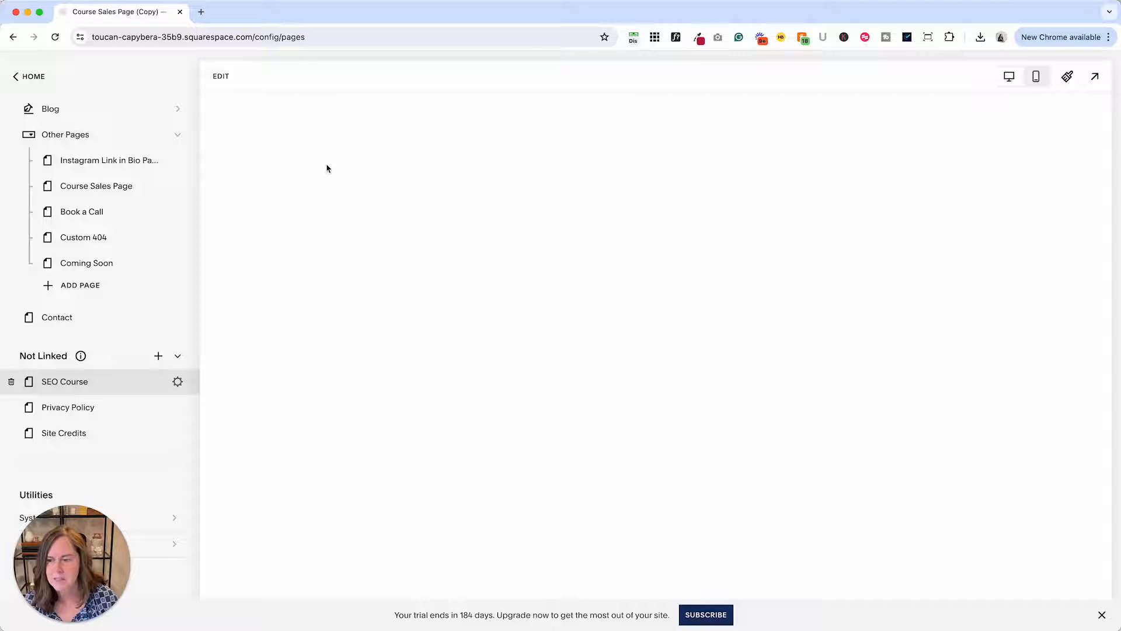
Move SEO Course into Main Navigation and start editing its page content.
{"action": "left_click", "coordinate": [65, 381]}
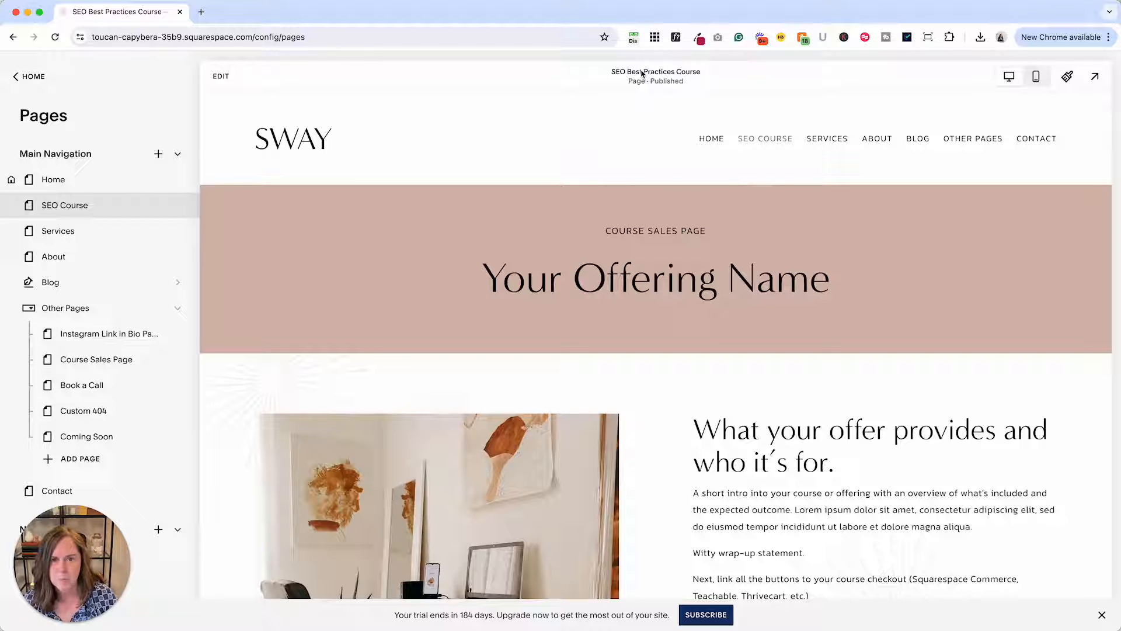
{"action": "mouse_move", "coordinate": [651, 77]}
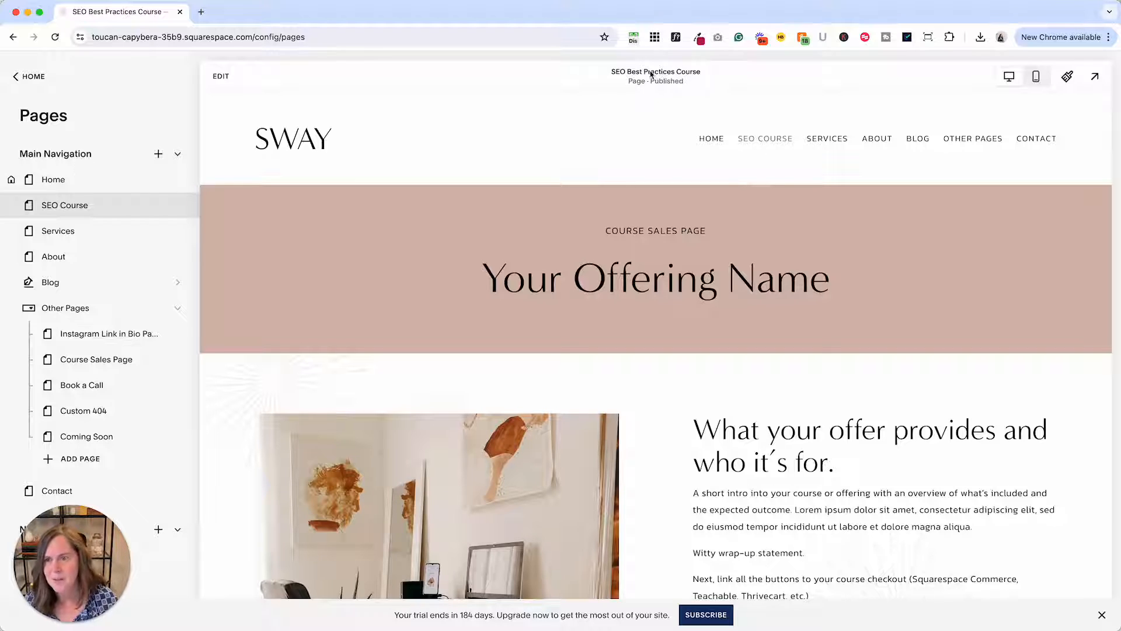
{"action": "left_click", "coordinate": [220, 76]}
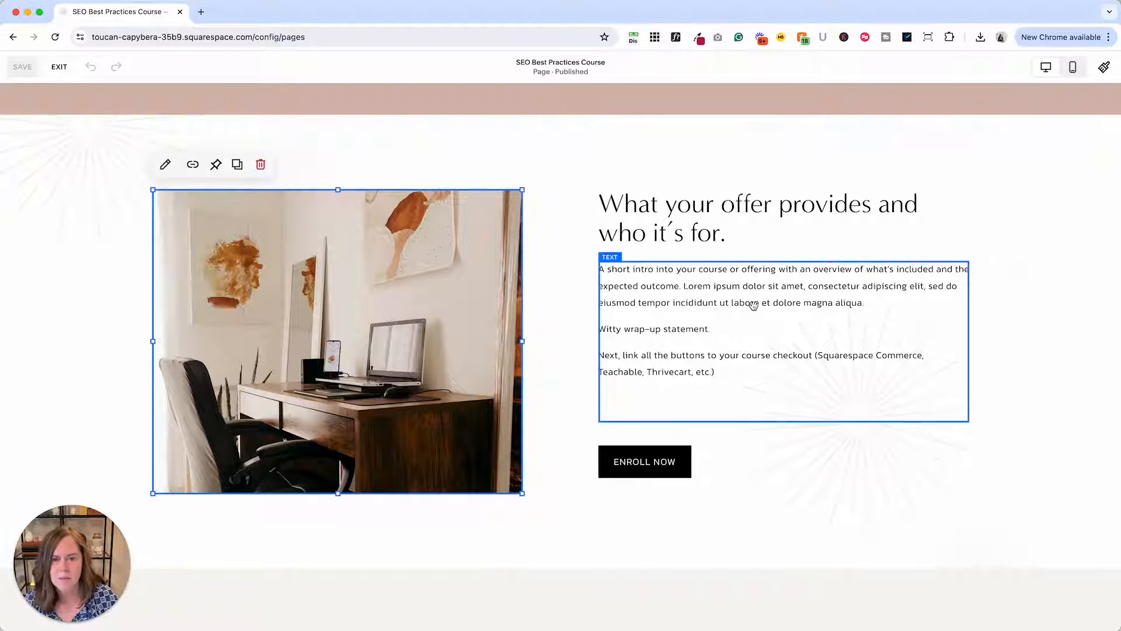
{"action": "scroll", "scroll_direction": "down", "scroll_amount": 3}
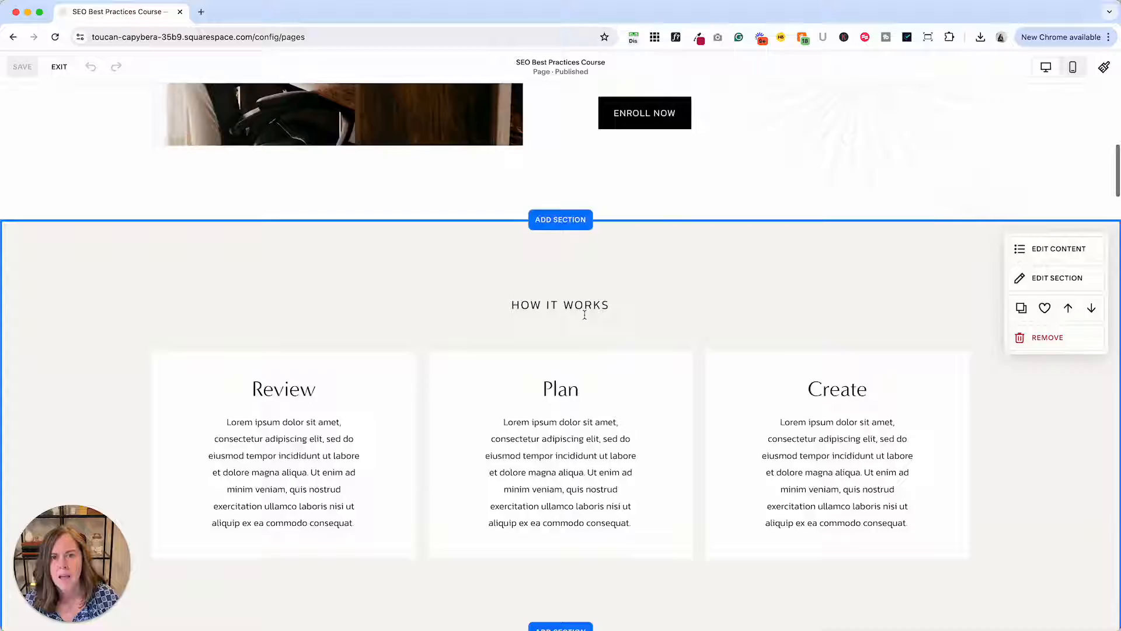
{"action": "scroll", "scroll_direction": "down", "scroll_amount": 3}
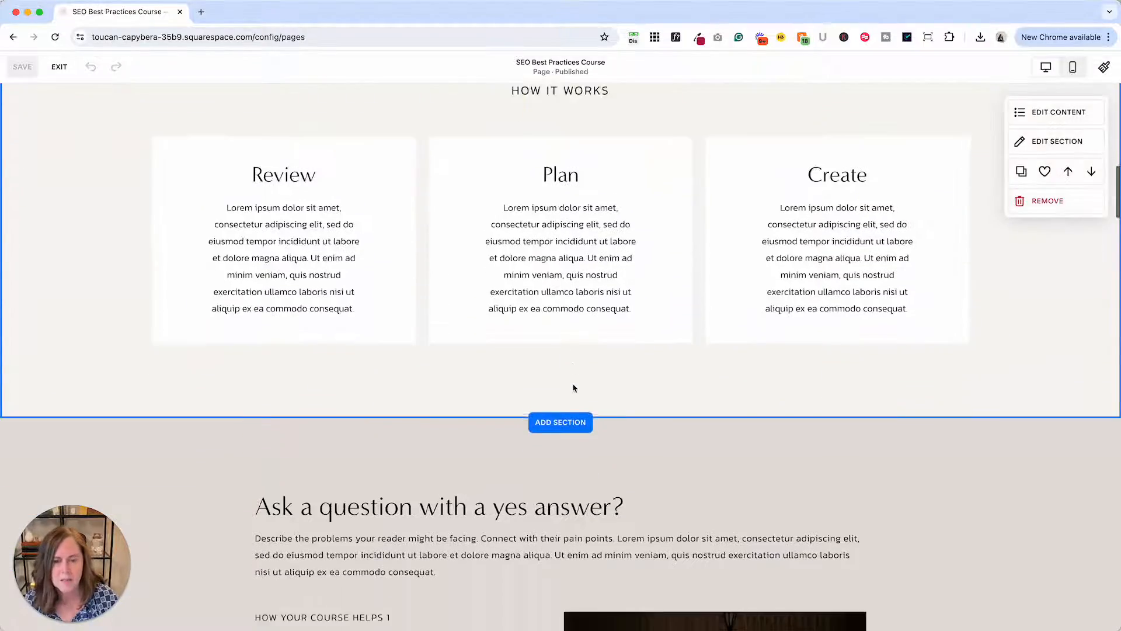
{"action": "scroll", "scroll_direction": "down", "scroll_amount": 3}
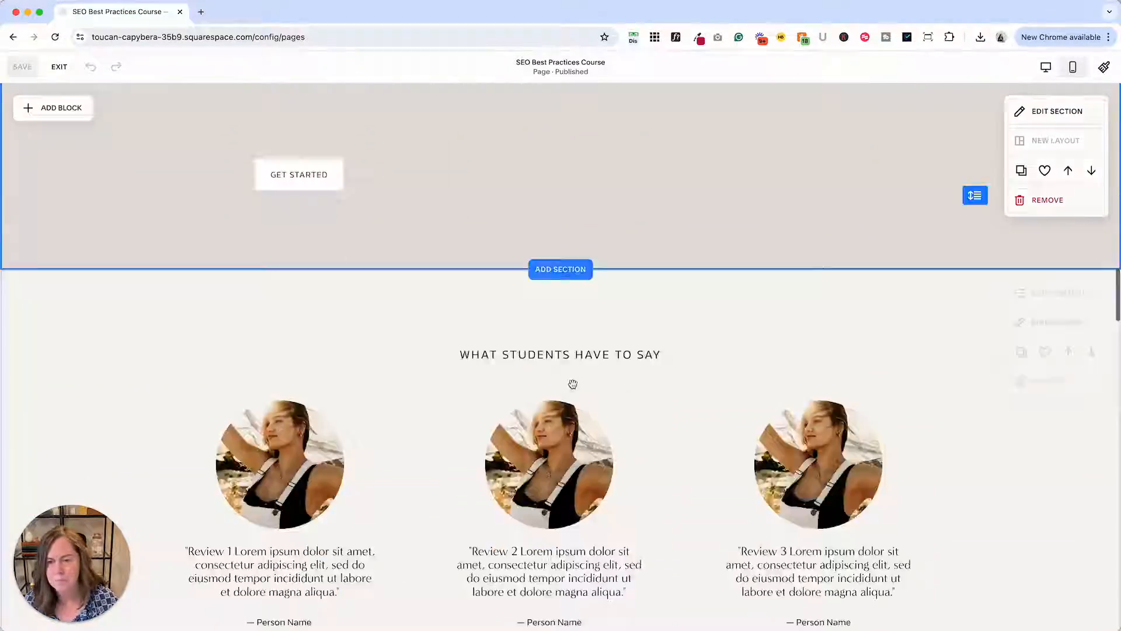
{"action": "scroll", "scroll_direction": "down", "scroll_amount": 3}
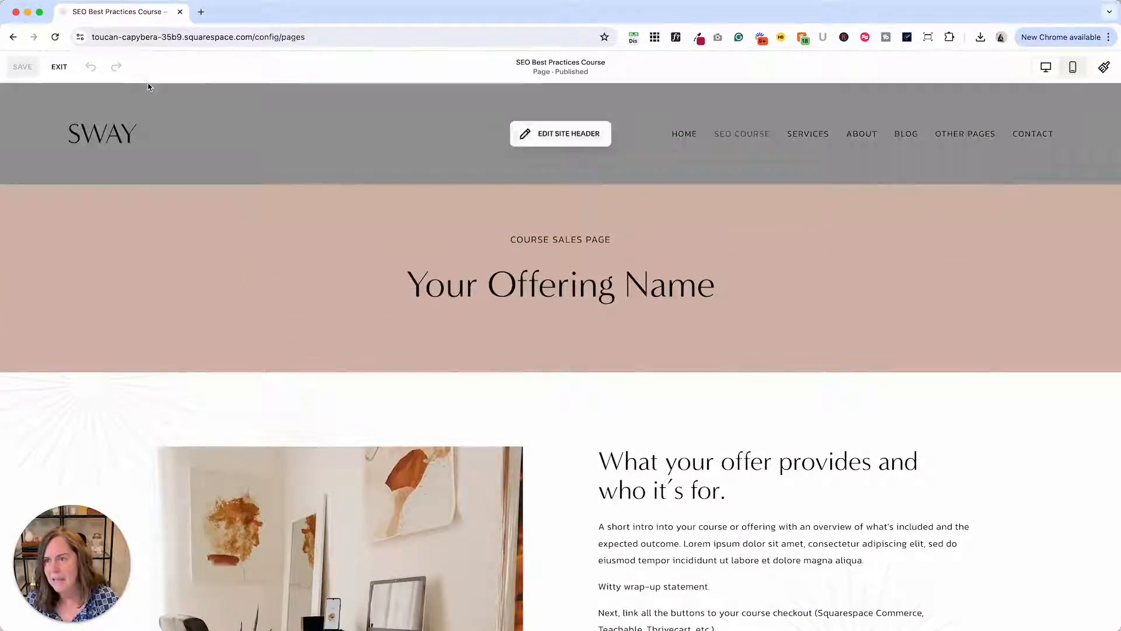
{"action": "left_click", "coordinate": [58, 66]}
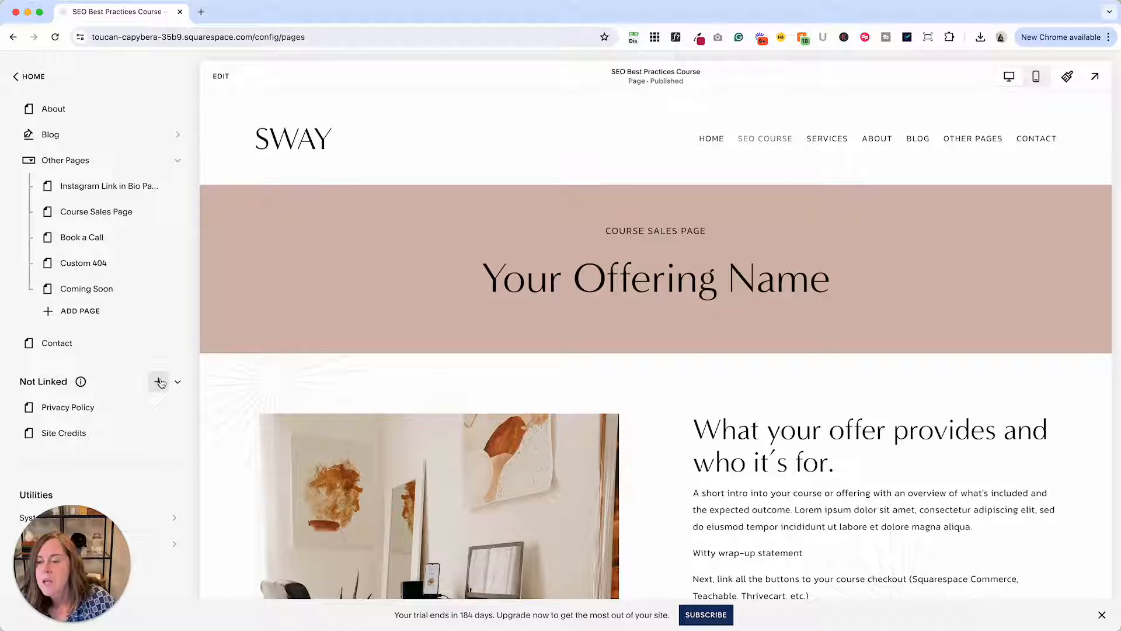
{"action": "mouse_move", "coordinate": [159, 382]}
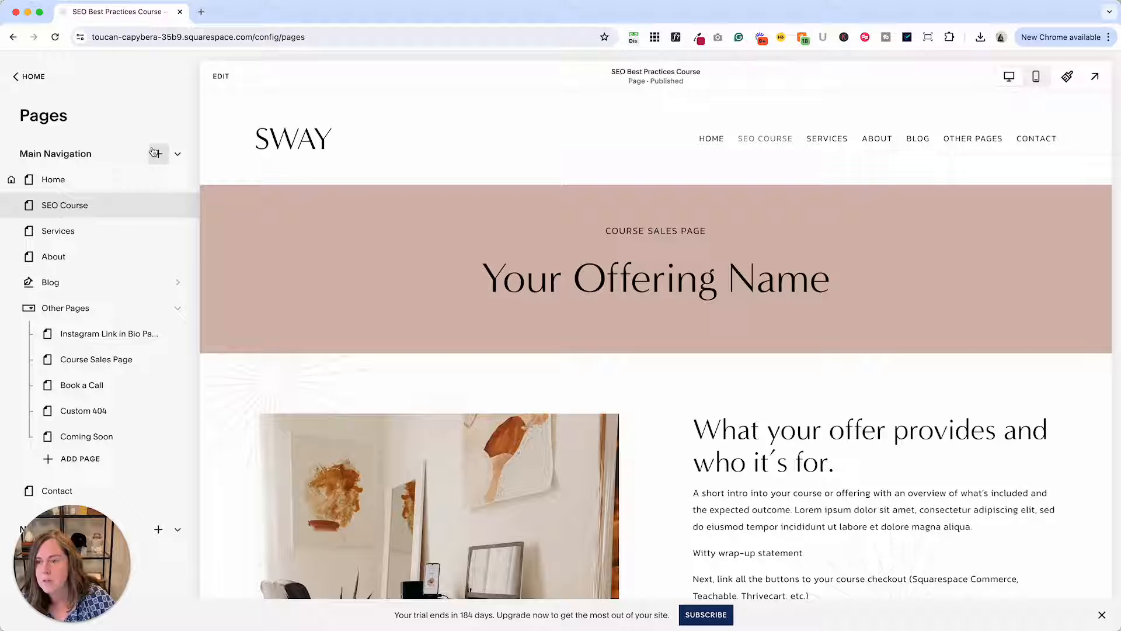
Start adding a new page to the Not Linked group, showing the Add a Page templates.
{"action": "scroll", "scroll_direction": "down", "scroll_amount": 3}
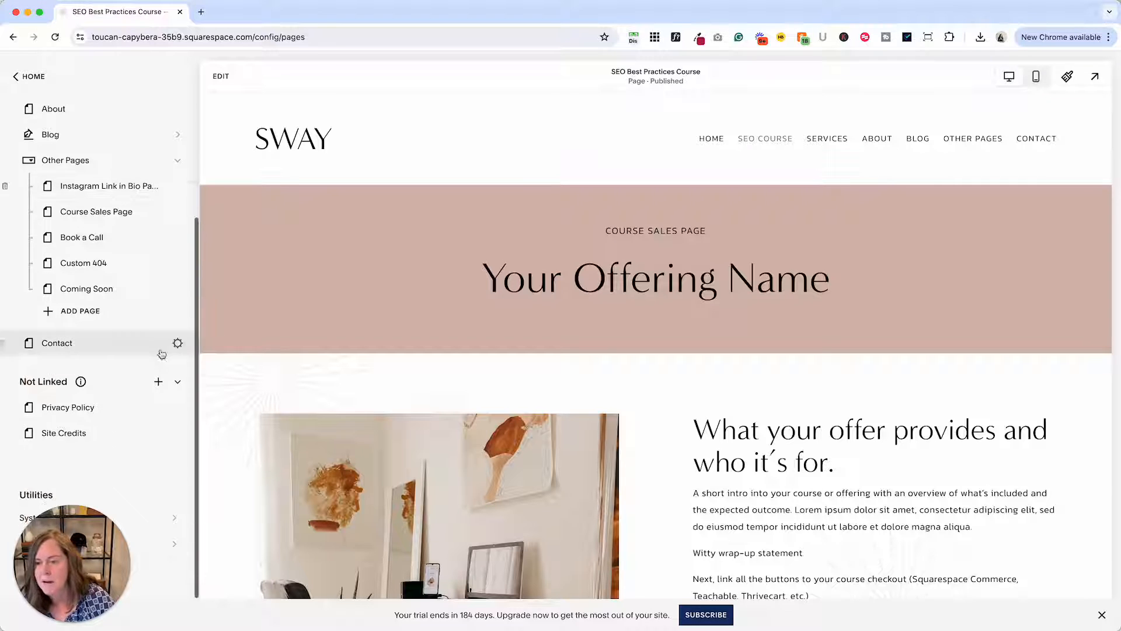
{"action": "mouse_move", "coordinate": [158, 382]}
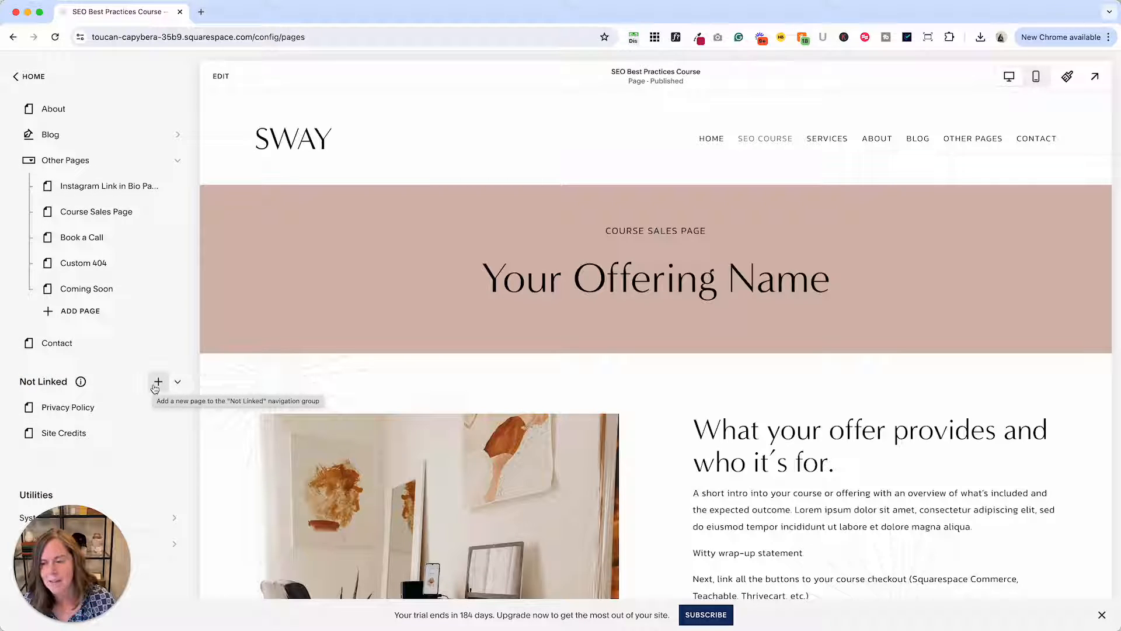
{"action": "left_click", "coordinate": [158, 381]}
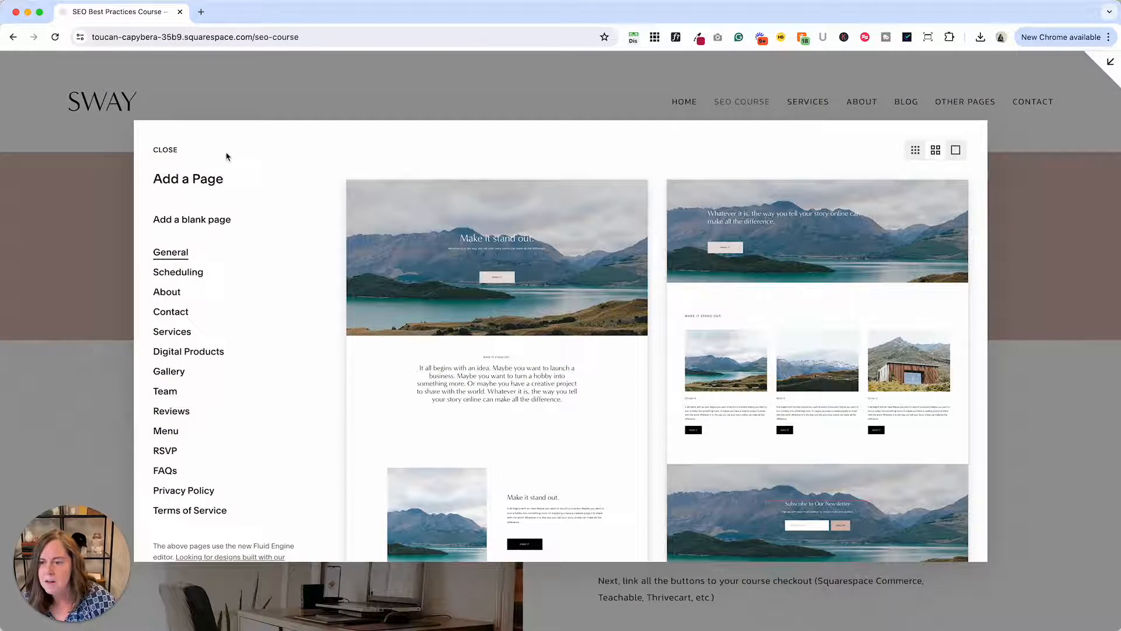
Create a new page from a Team layout, added as Team 4 under Not Linked.
{"action": "scroll", "scroll_direction": "down", "scroll_amount": 3}
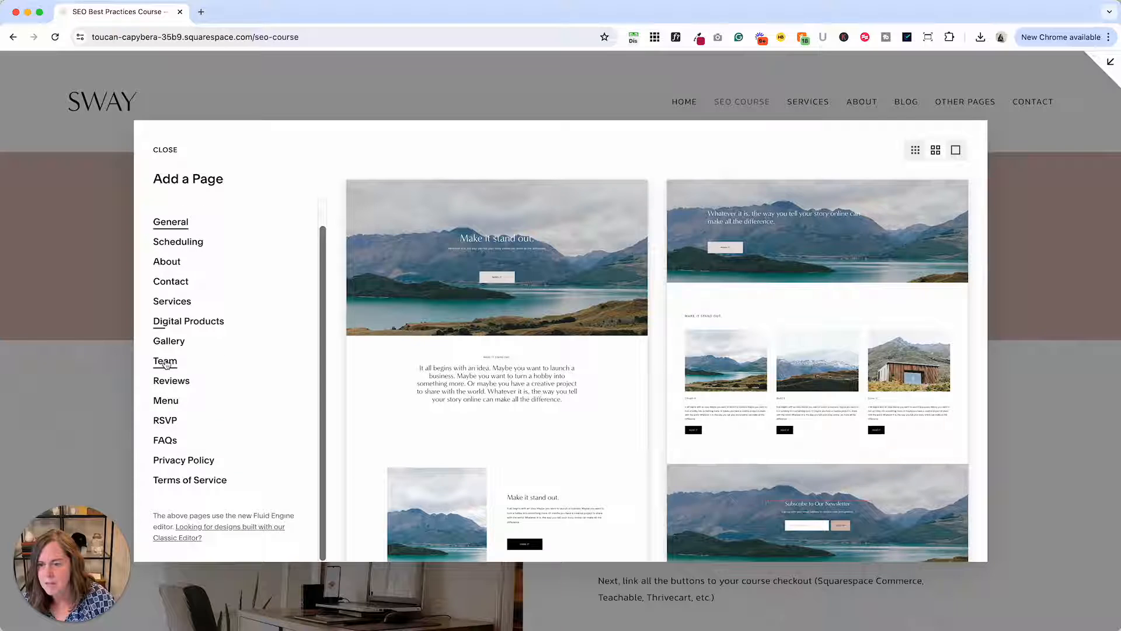
{"action": "left_click", "coordinate": [164, 361]}
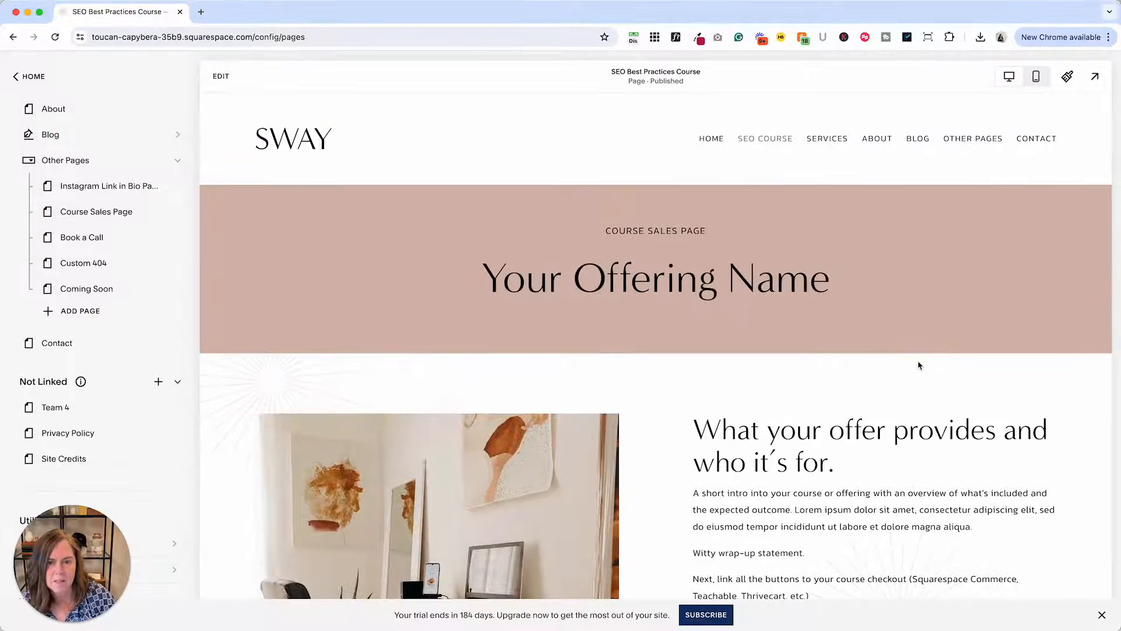
Preview the Team 4 page and bring up its settings with slug /team-4.
{"action": "double_click", "coordinate": [59, 406]}
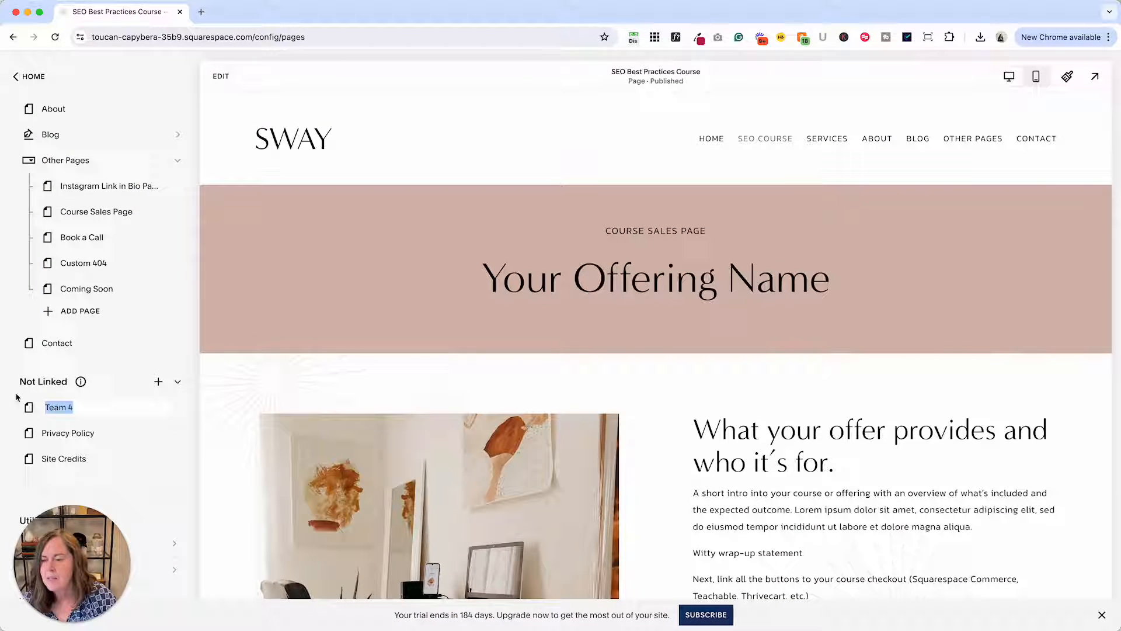
{"action": "left_click", "coordinate": [100, 408]}
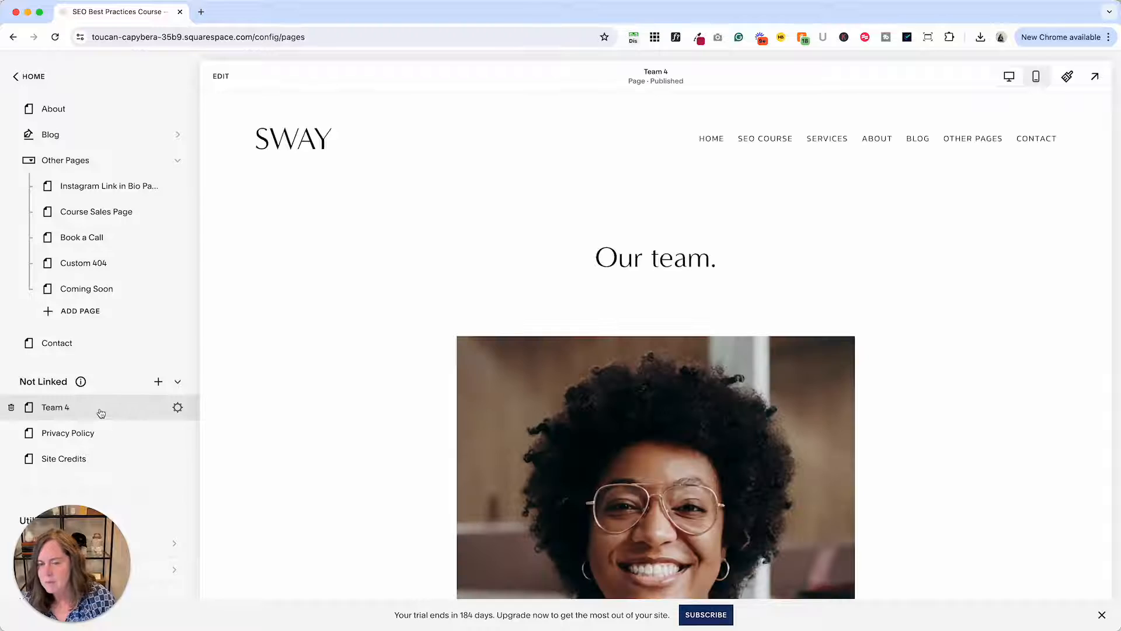
{"action": "mouse_move", "coordinate": [81, 380]}
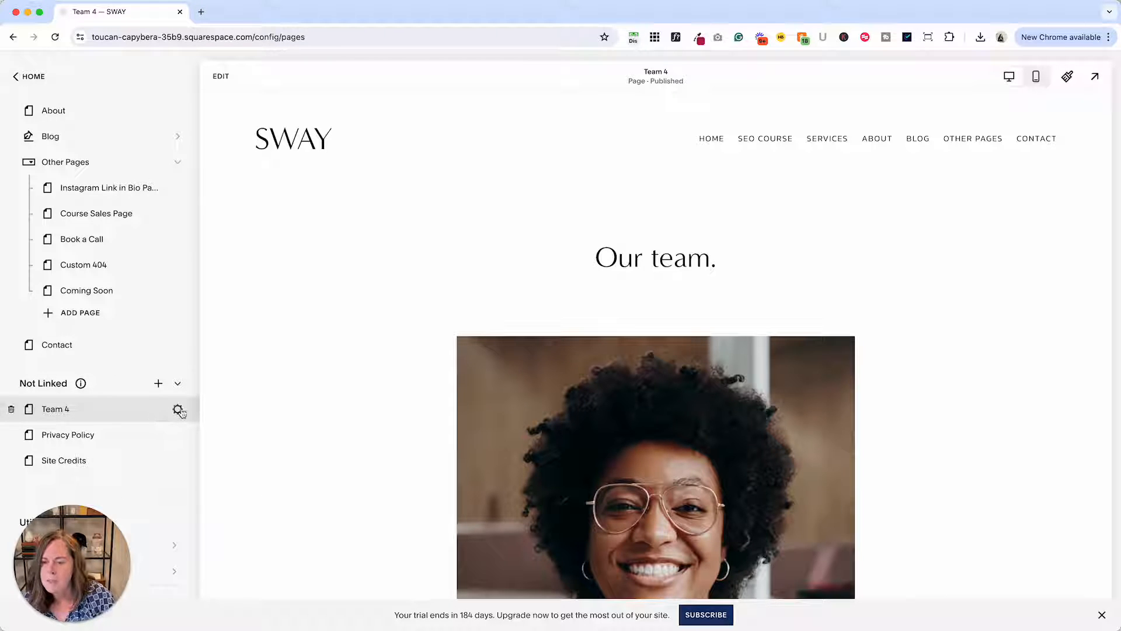
{"action": "left_click", "coordinate": [177, 410]}
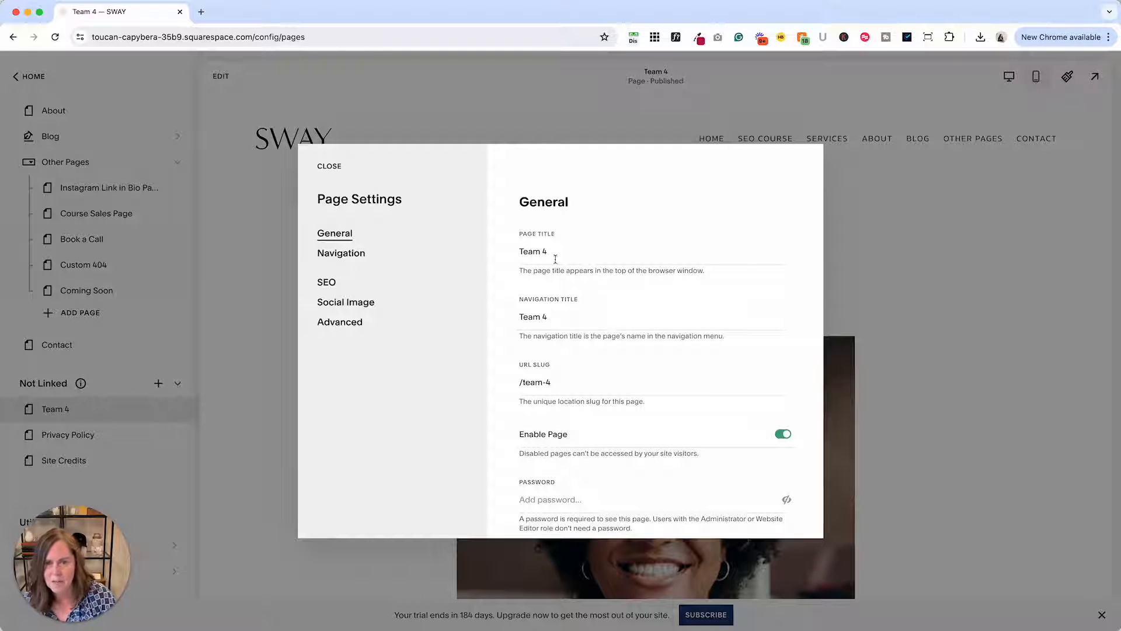
Save the page with title and navigation title Our Team and slug /team.
{"action": "type", "text": "Our"}
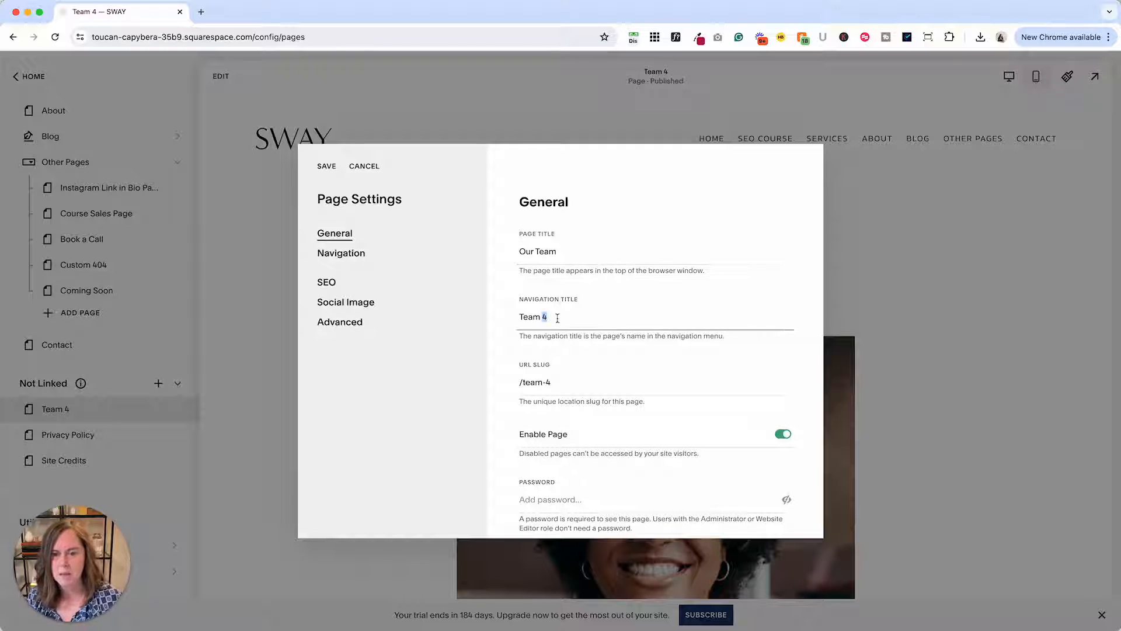
{"action": "type", "text": "Our"}
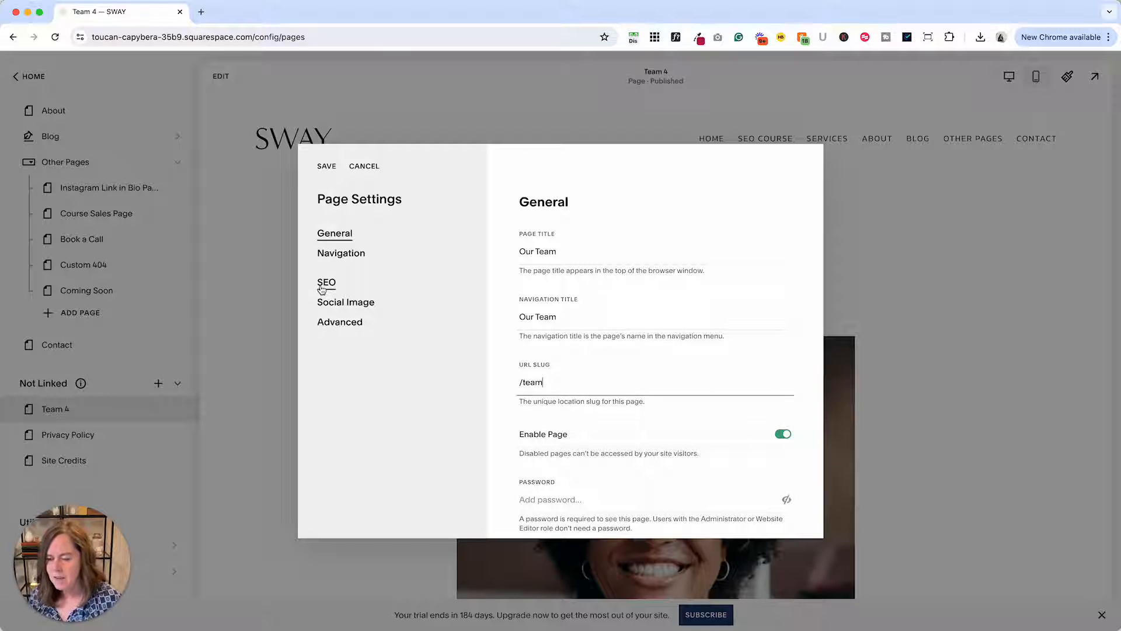
{"action": "left_click", "coordinate": [327, 282]}
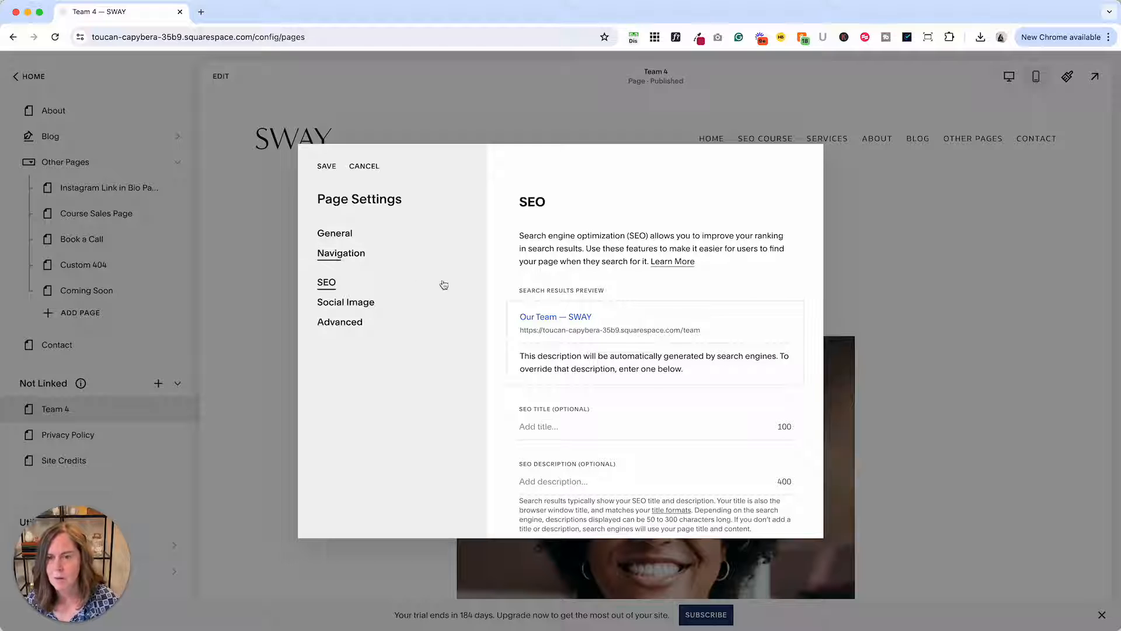
{"action": "left_click", "coordinate": [334, 232]}
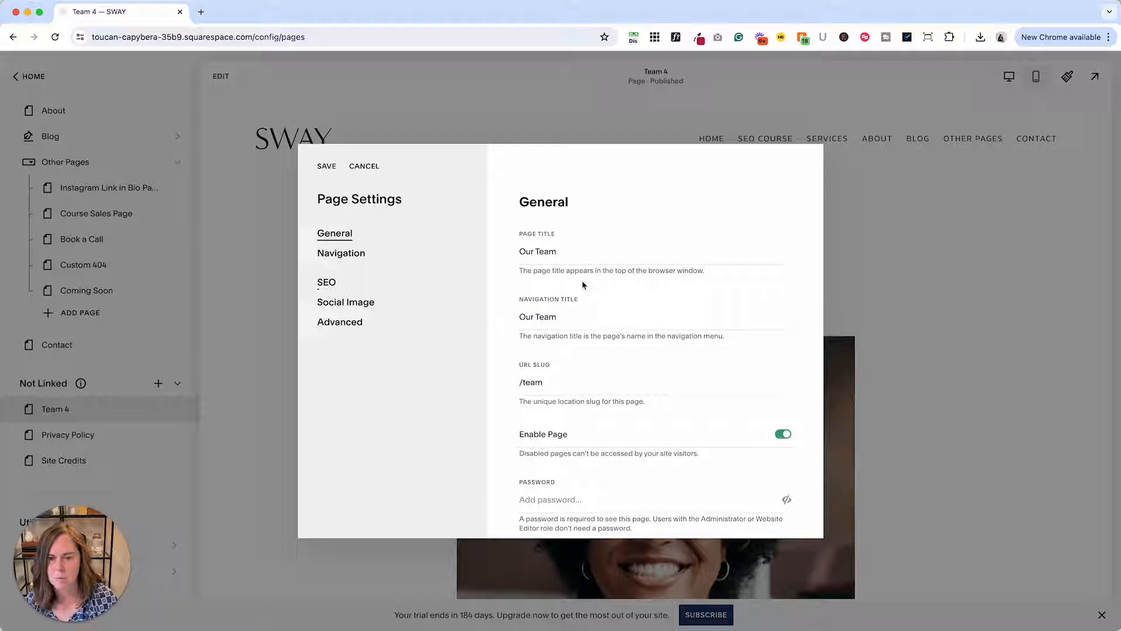
{"action": "left_click", "coordinate": [328, 166]}
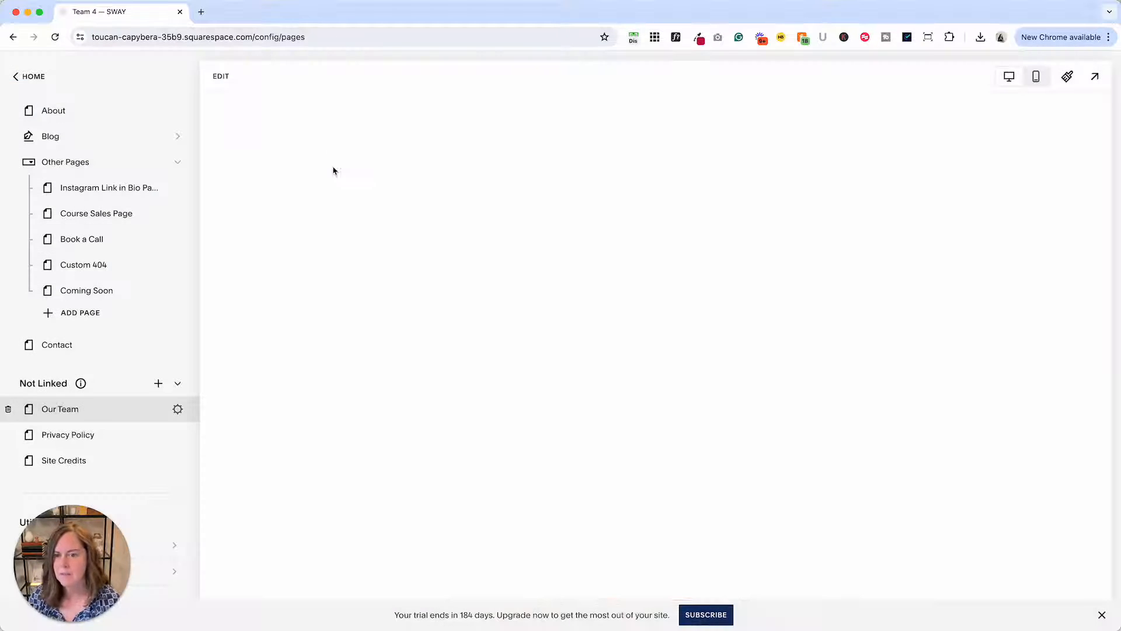
View the Course Sales Page from the page list to see its existing banner.
{"action": "left_click", "coordinate": [59, 409]}
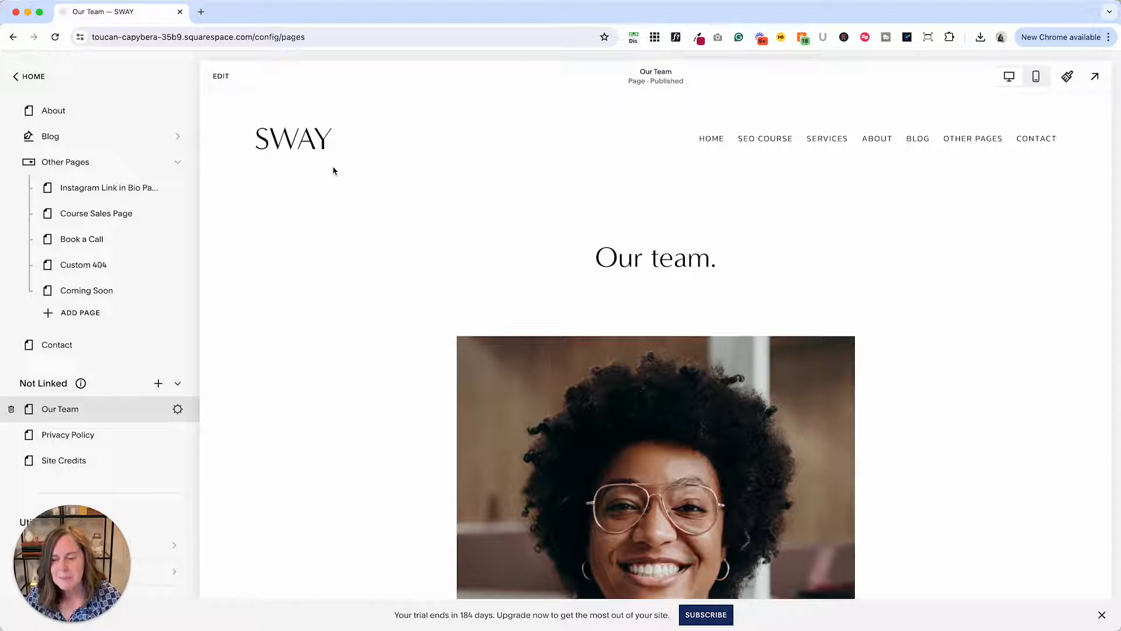
{"action": "scroll", "scroll_direction": "down", "scroll_amount": 3}
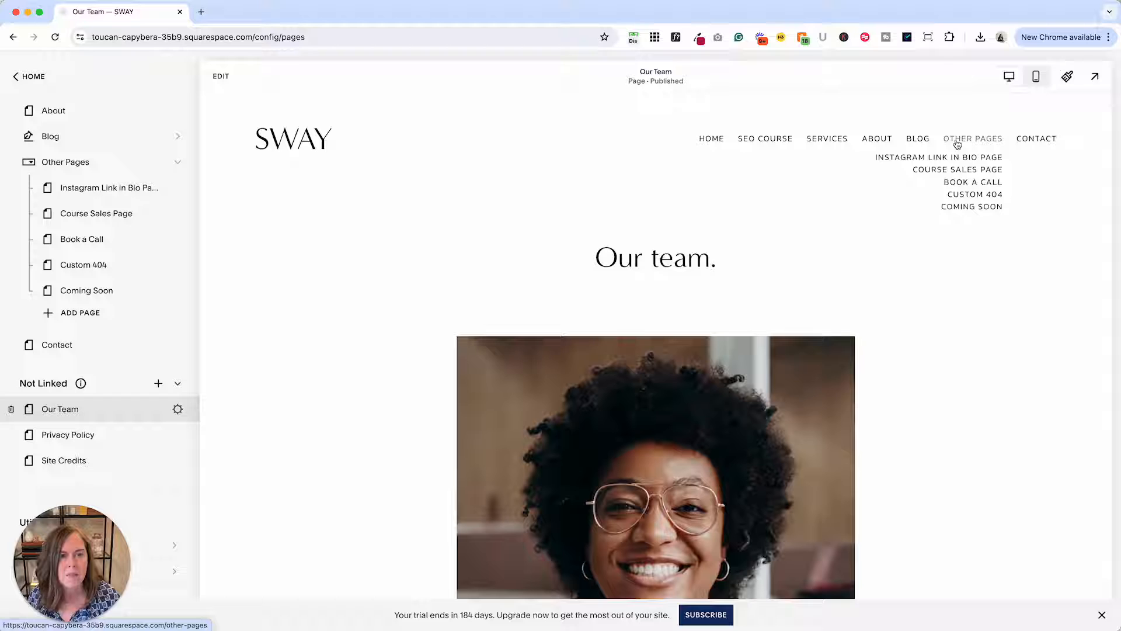
{"action": "left_click", "coordinate": [96, 212]}
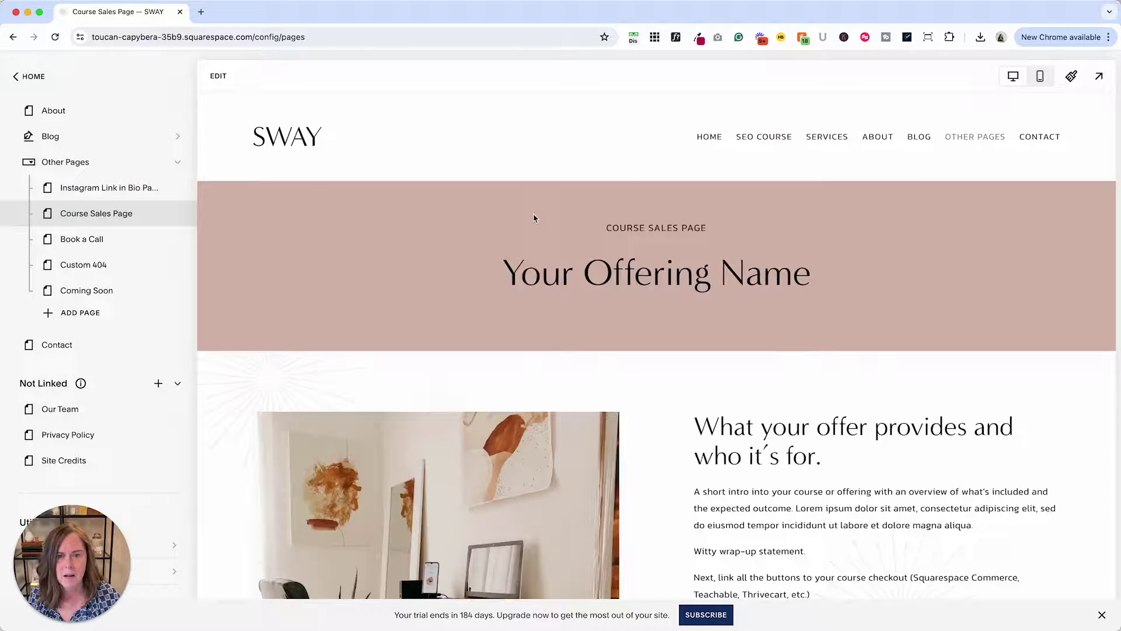
Return to the Our Team page and switch it into edit mode.
{"action": "left_click", "coordinate": [58, 409]}
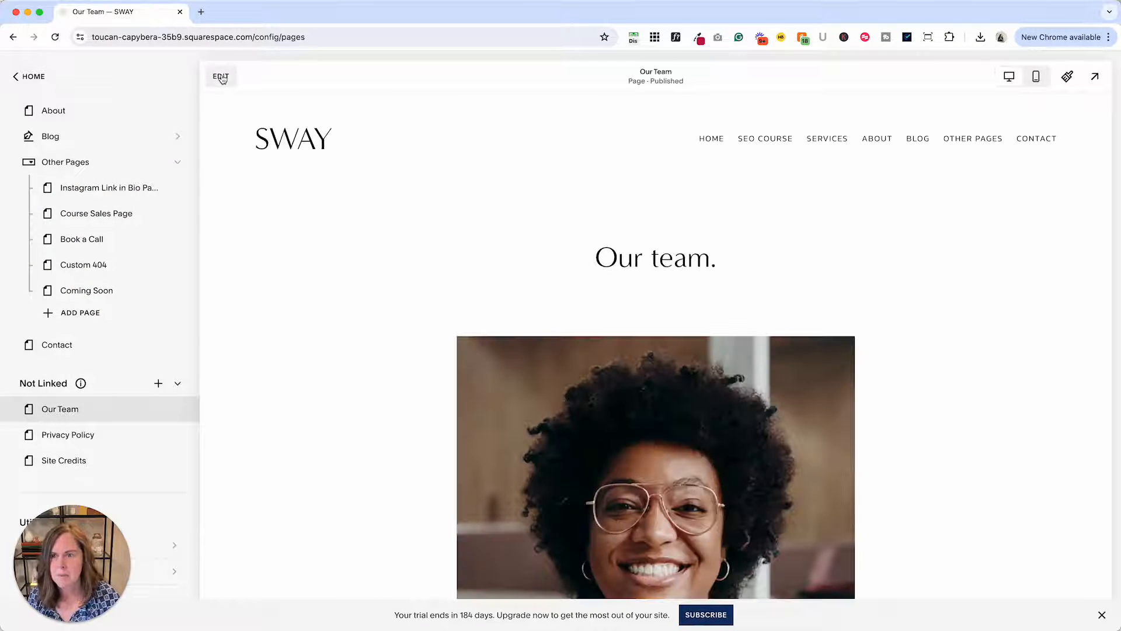
{"action": "left_click", "coordinate": [219, 77]}
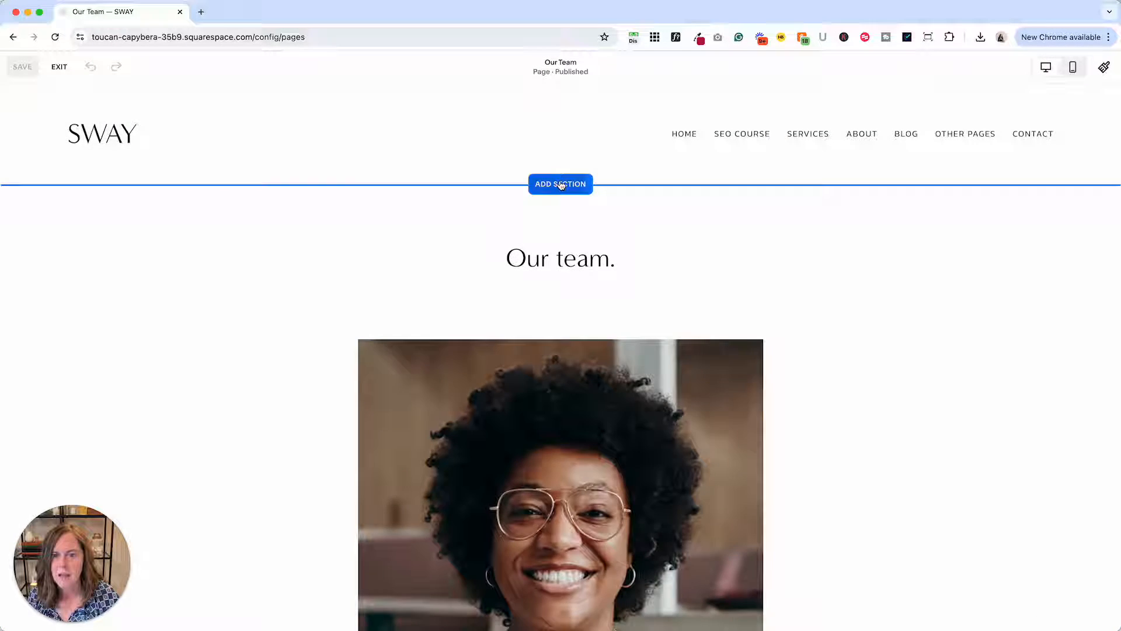
Insert the saved banner section at the top and retitle its heading to 'Our Team'.
{"action": "left_click", "coordinate": [560, 185]}
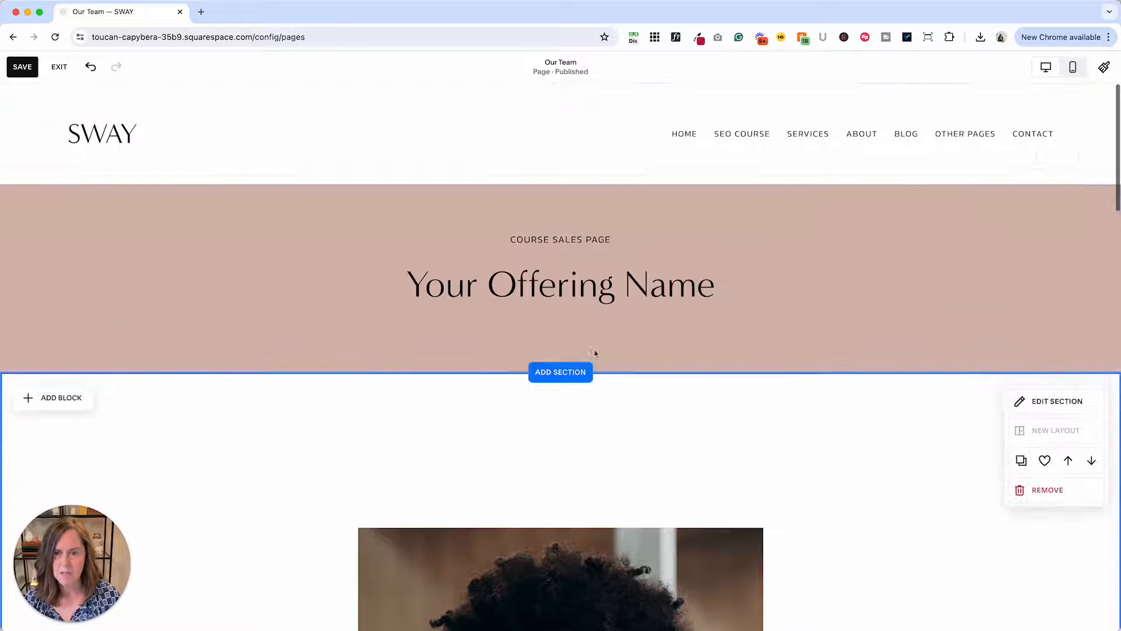
{"action": "double_click", "coordinate": [561, 285]}
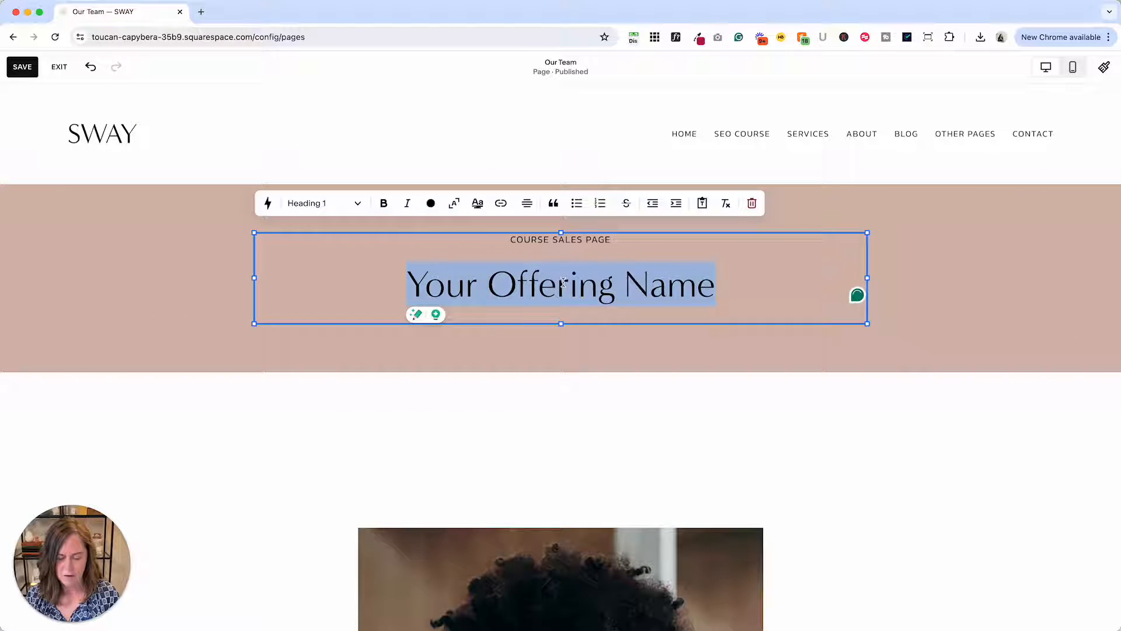
{"action": "type", "text": "Our Team"}
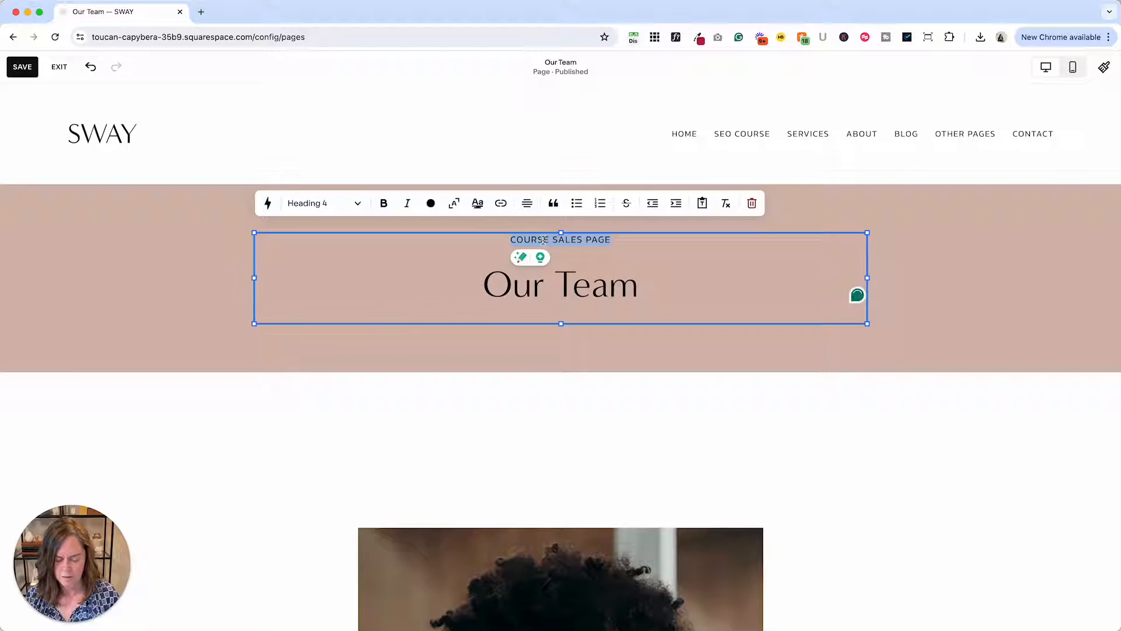
Replace the banner subtitle with 'MEET THE FOLKS BEHIND SWAY'.
{"action": "type", "text": "MEET"}
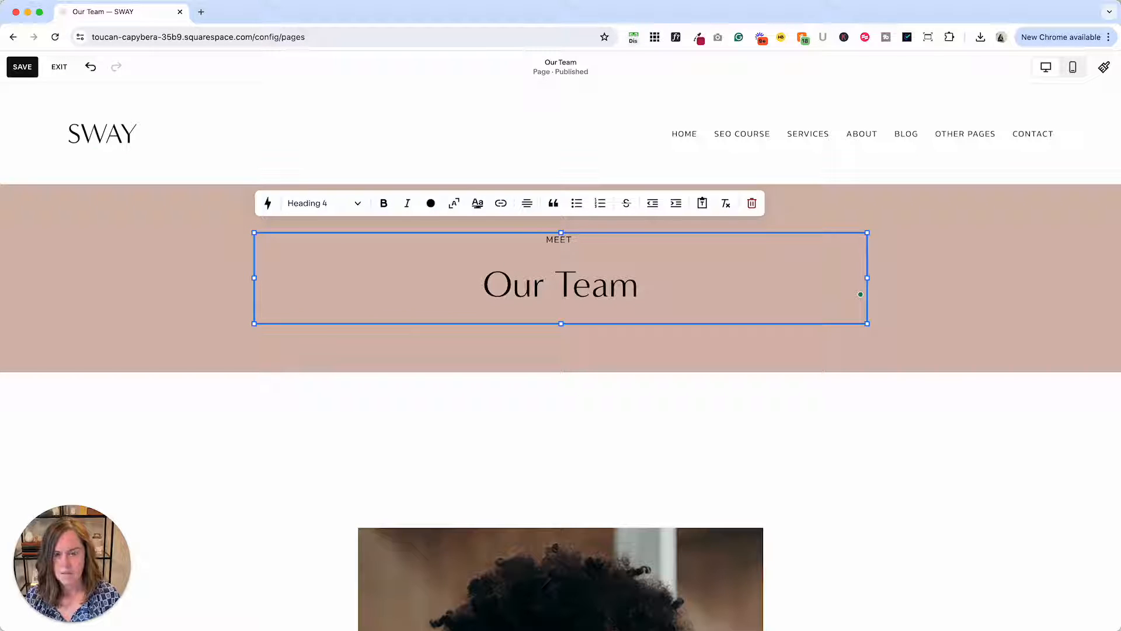
{"action": "type", "text": "THE FOLKS BE"}
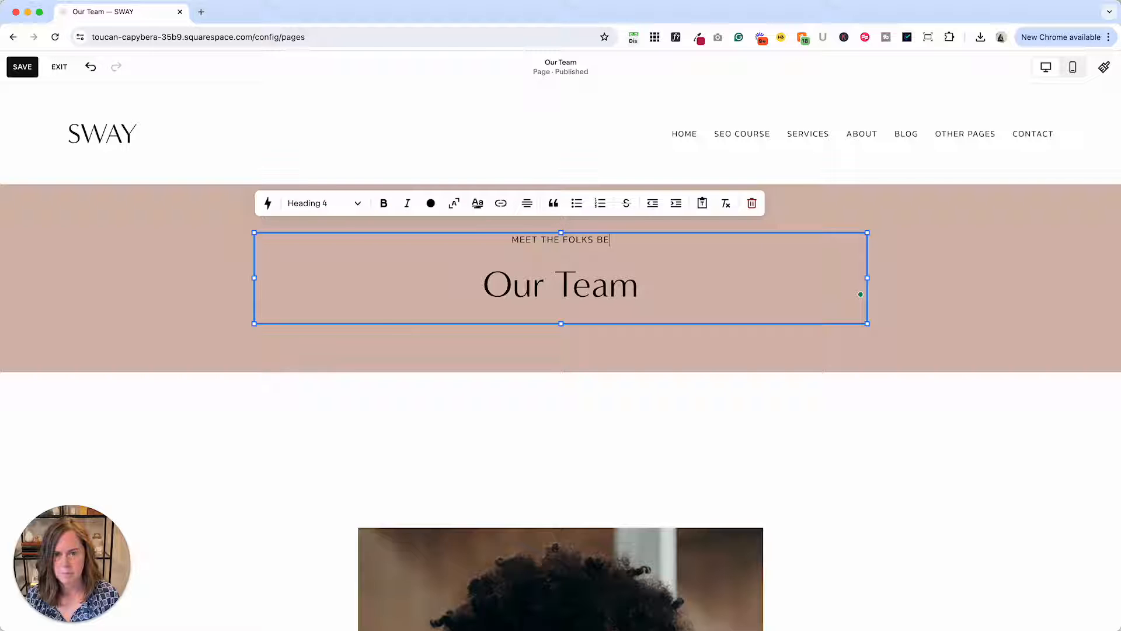
{"action": "type", "text": "HIND SWAY"}
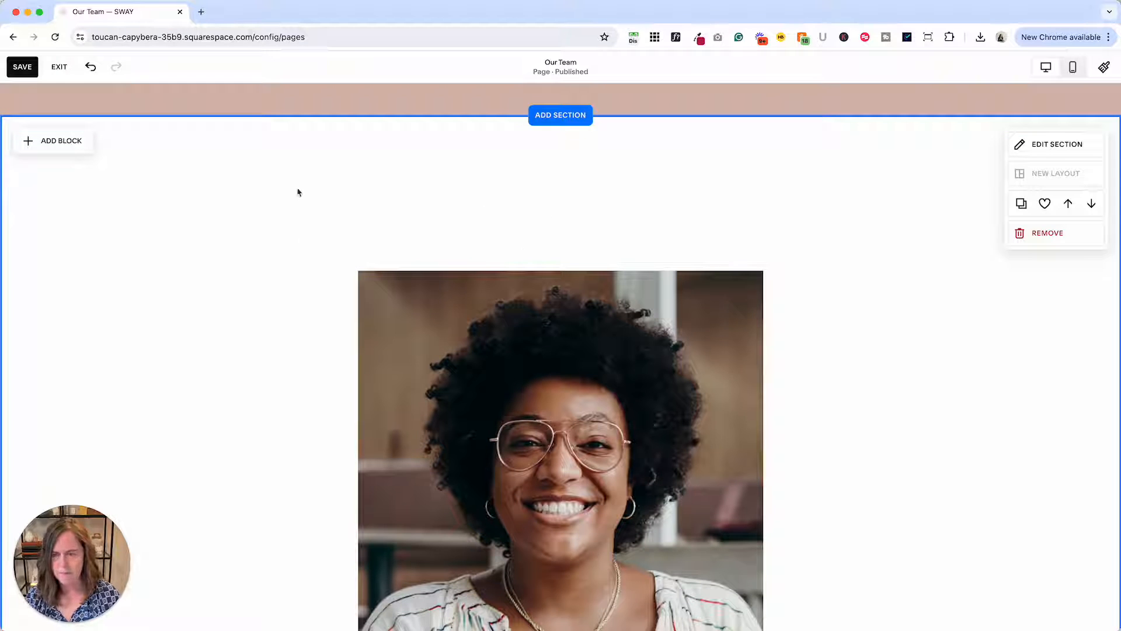
Review the Our Team page from banner down through the team portraits.
{"action": "scroll", "scroll_direction": "down", "scroll_amount": 3}
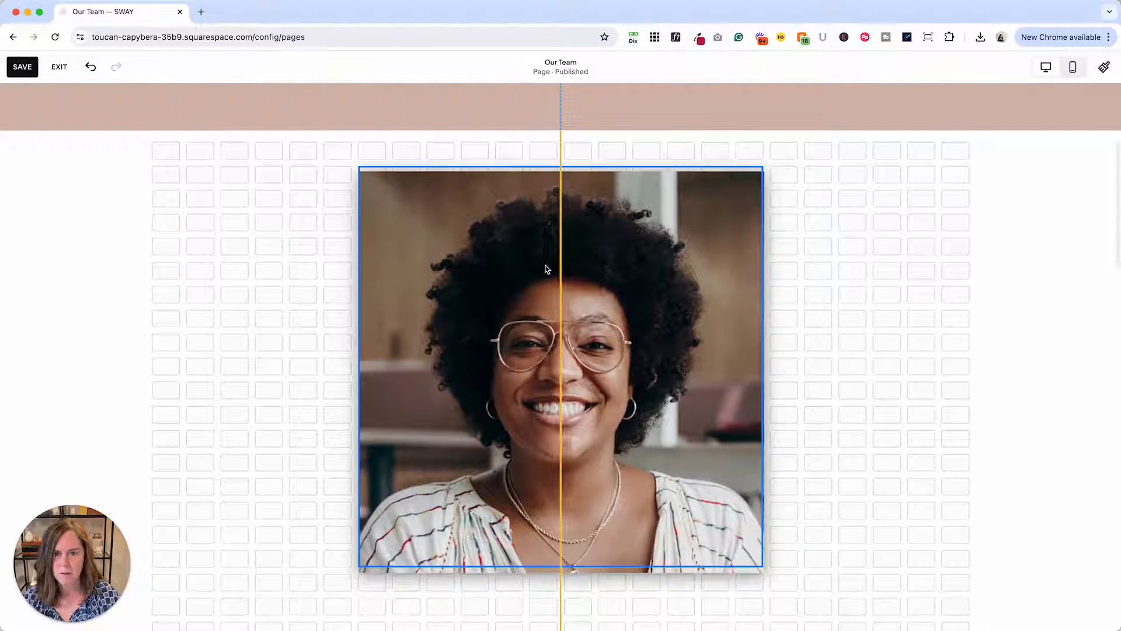
{"action": "scroll", "scroll_direction": "down", "scroll_amount": 3}
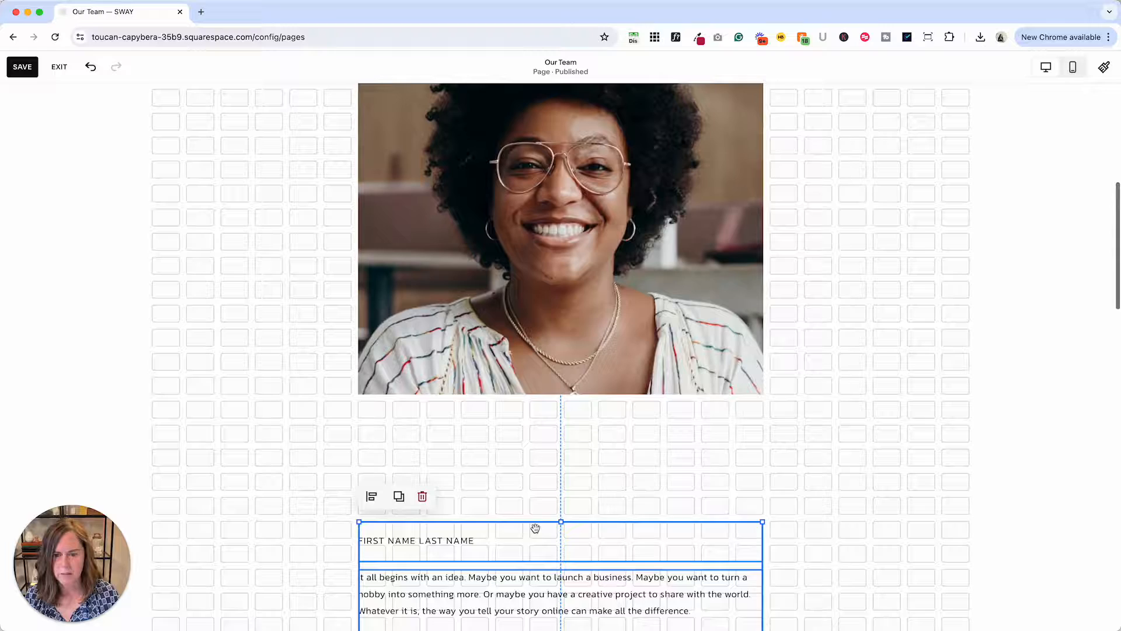
{"action": "scroll", "scroll_direction": "down", "scroll_amount": 3}
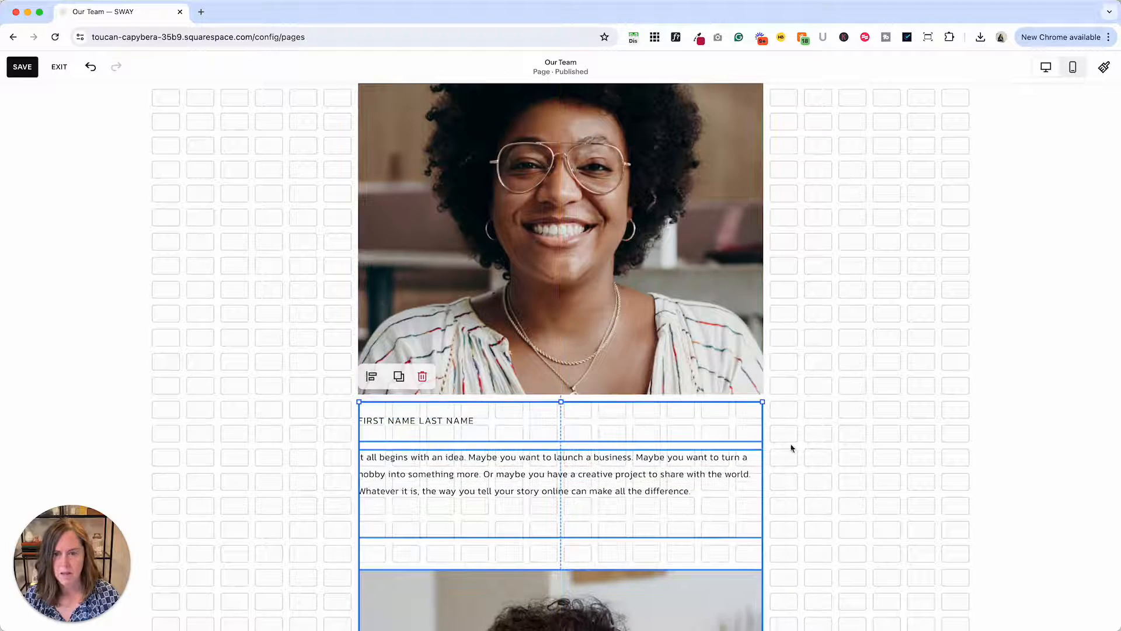
{"action": "scroll", "scroll_direction": "down", "scroll_amount": 3}
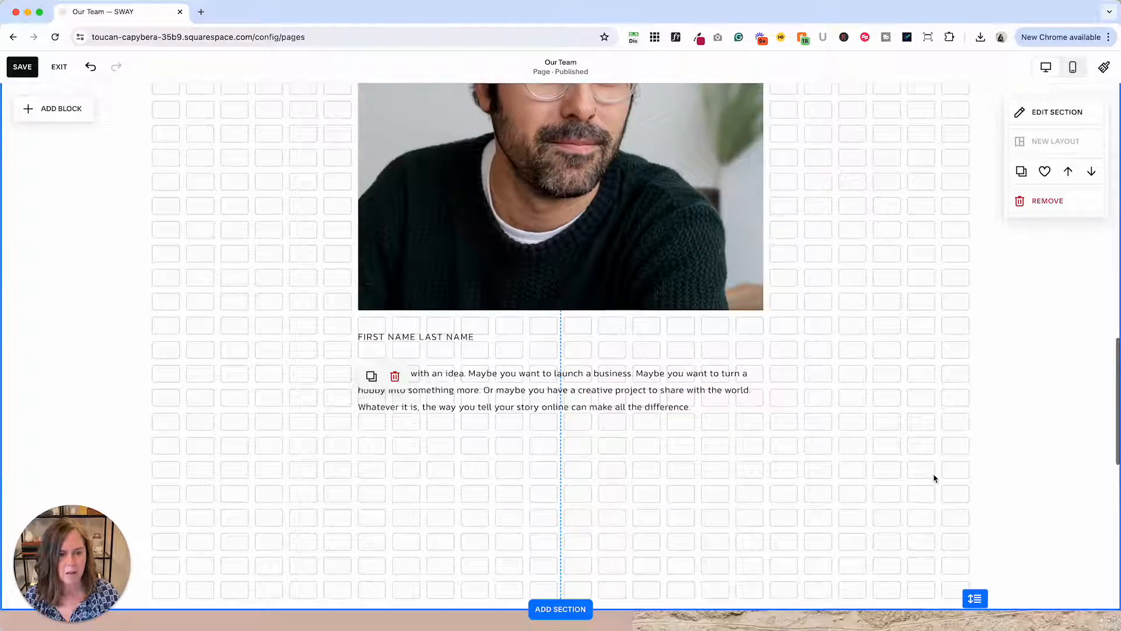
{"action": "scroll", "scroll_direction": "down", "scroll_amount": 3}
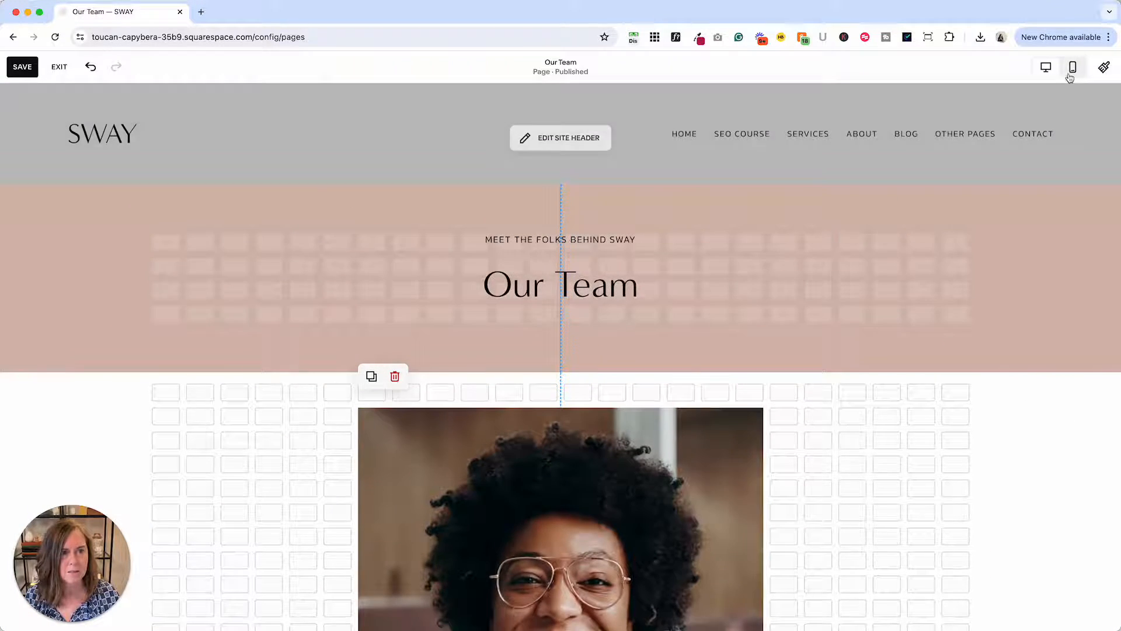
Preview the page at phone width, then exit the editor saving the page.
{"action": "left_click", "coordinate": [1072, 66]}
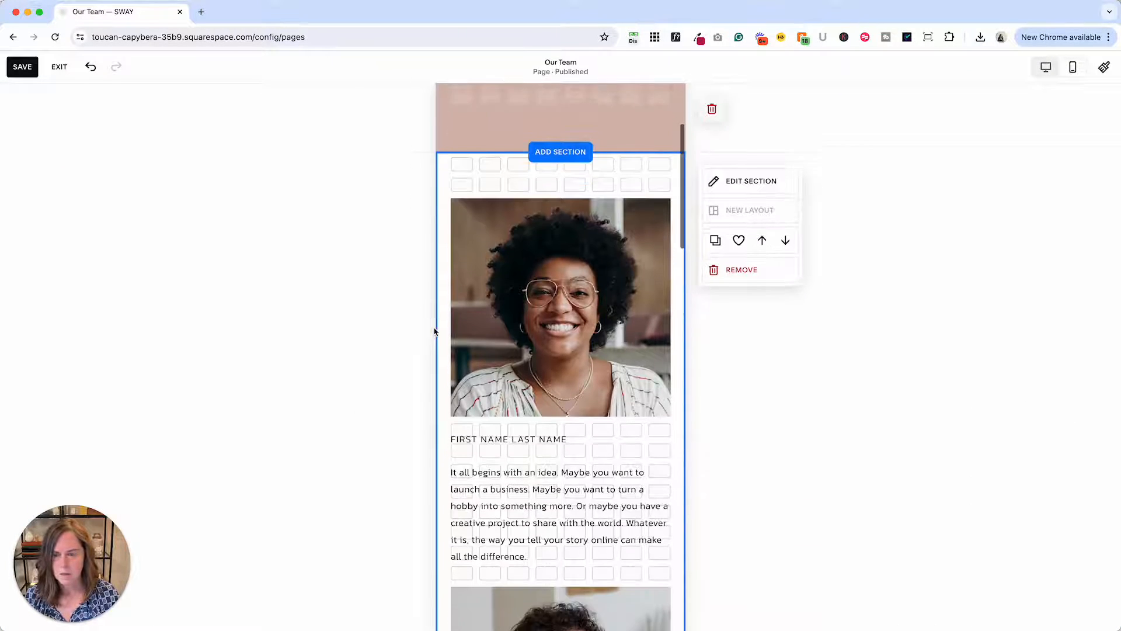
{"action": "scroll", "scroll_direction": "down", "scroll_amount": 3}
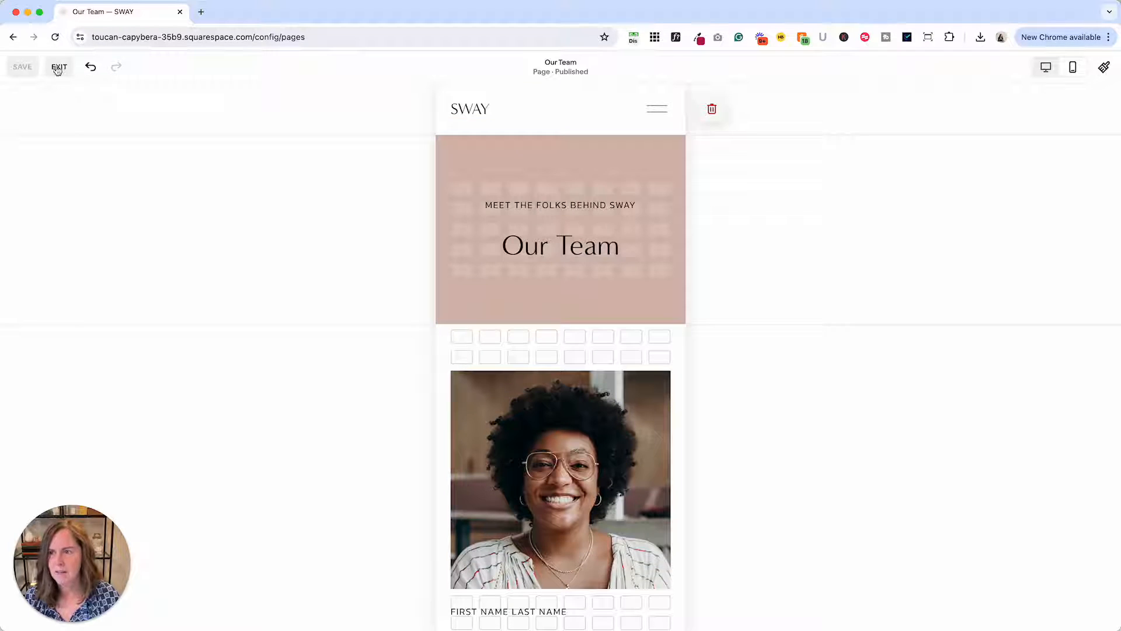
{"action": "left_click", "coordinate": [59, 65]}
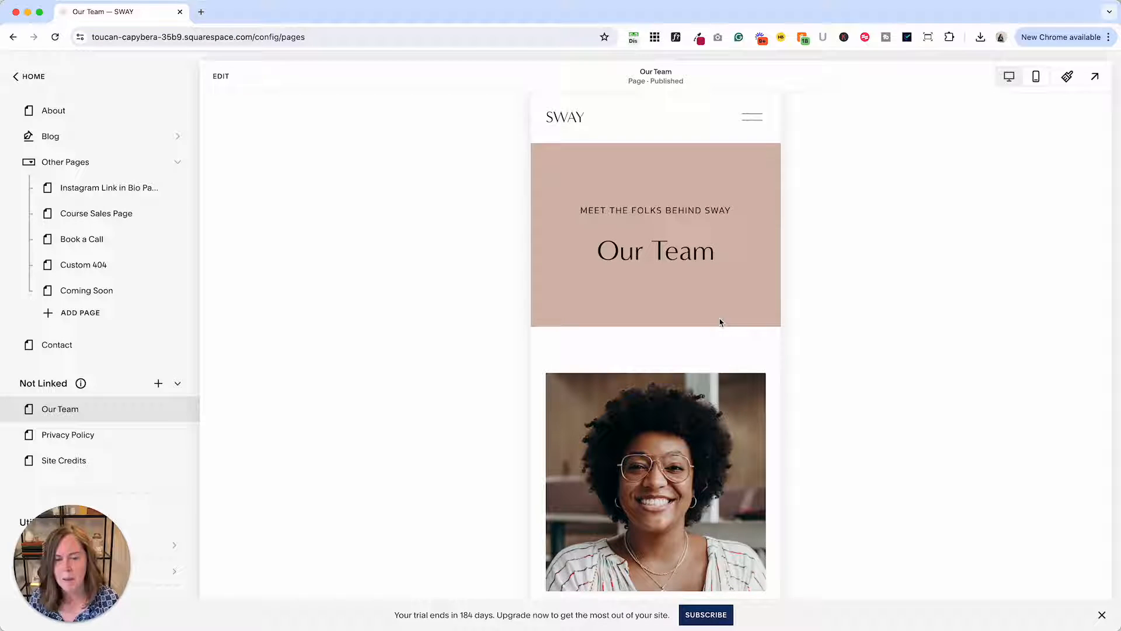
{"action": "mouse_move", "coordinate": [102, 415]}
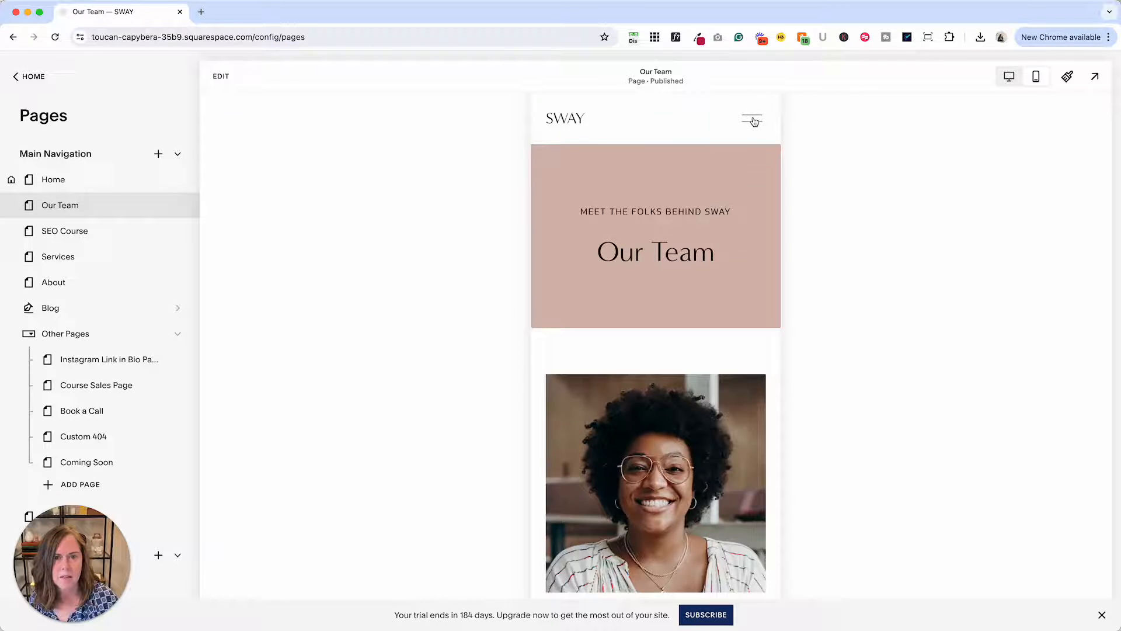
Confirm Our Team shows in the mobile hamburger menu, then close it and review the preview.
{"action": "left_click", "coordinate": [752, 119]}
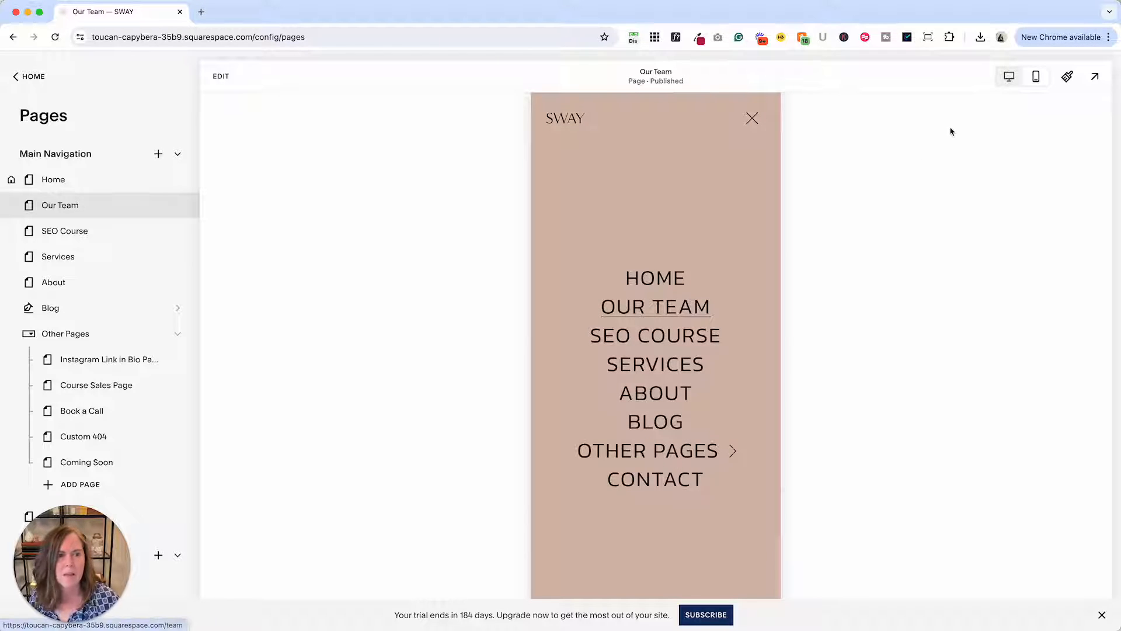
{"action": "mouse_move", "coordinate": [825, 126]}
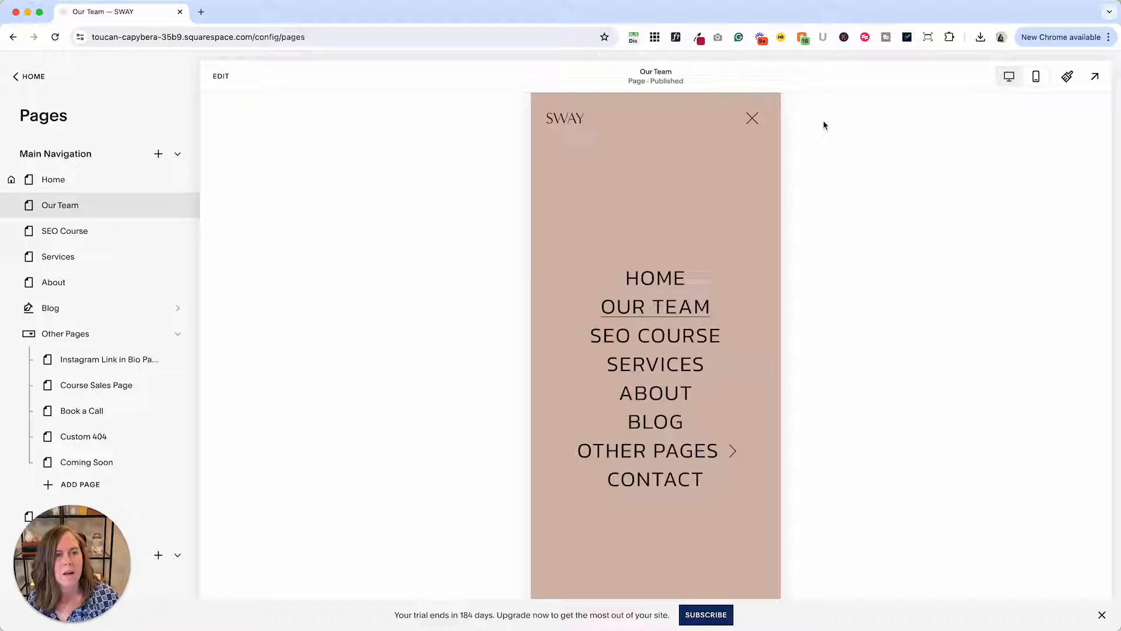
{"action": "mouse_move", "coordinate": [727, 136]}
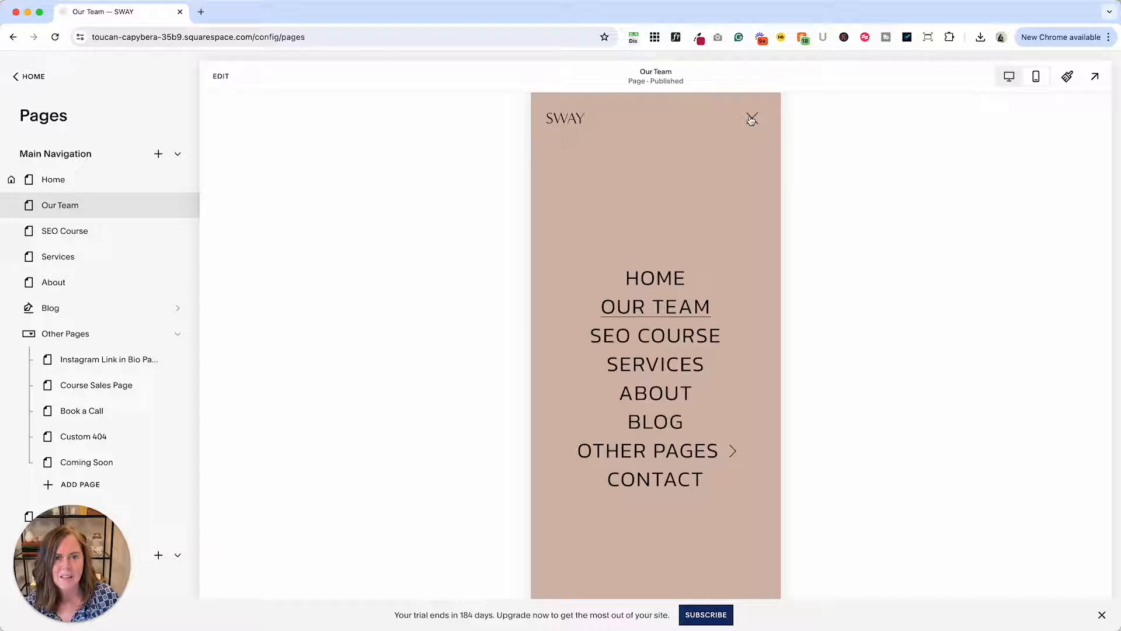
{"action": "left_click", "coordinate": [750, 118]}
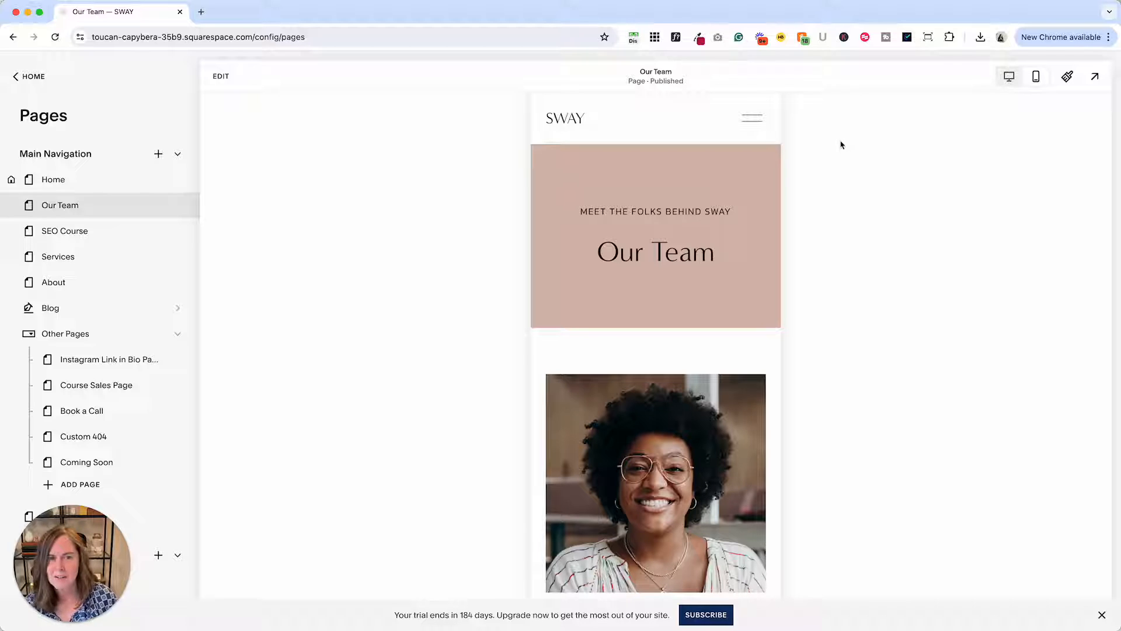
{"action": "mouse_move", "coordinate": [1009, 77]}
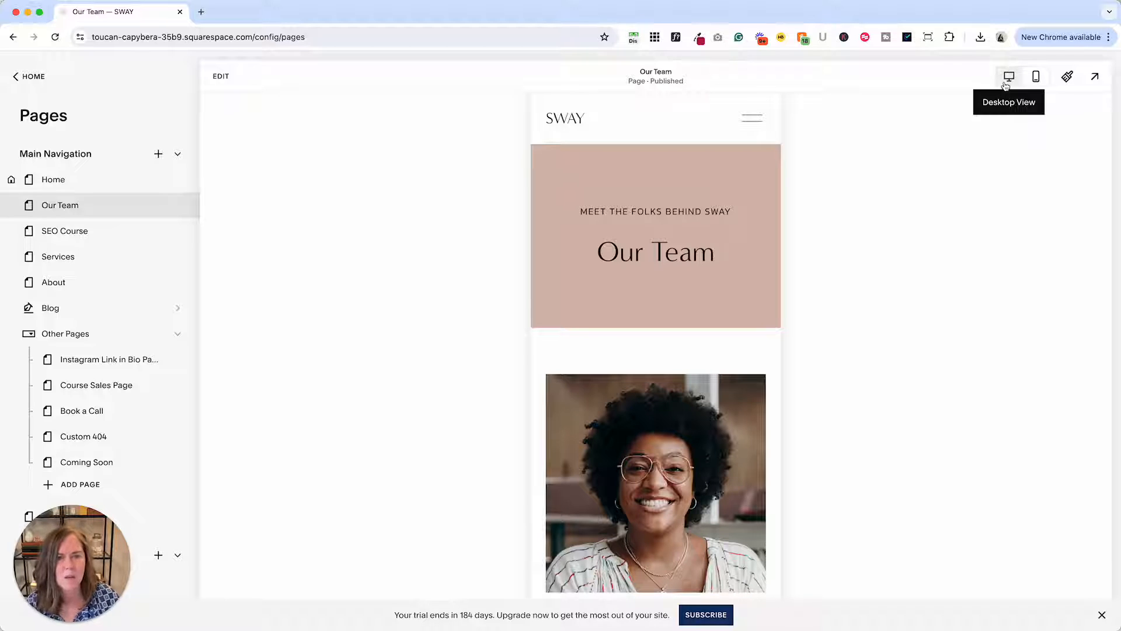
{"action": "mouse_move", "coordinate": [430, 199]}
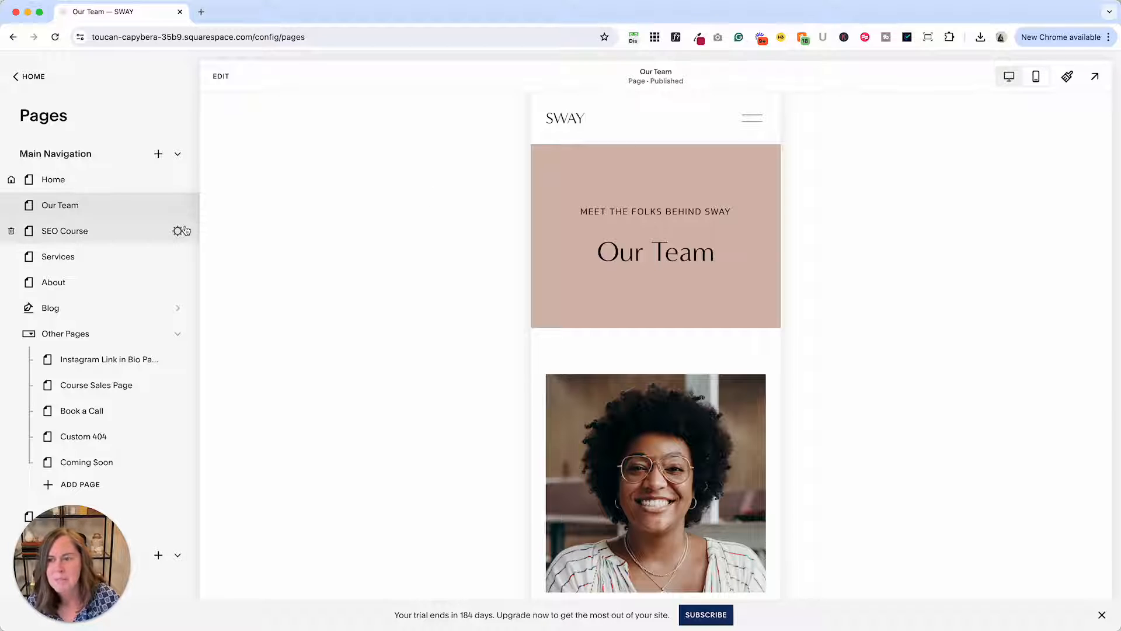
{"action": "scroll", "scroll_direction": "down", "scroll_amount": 3}
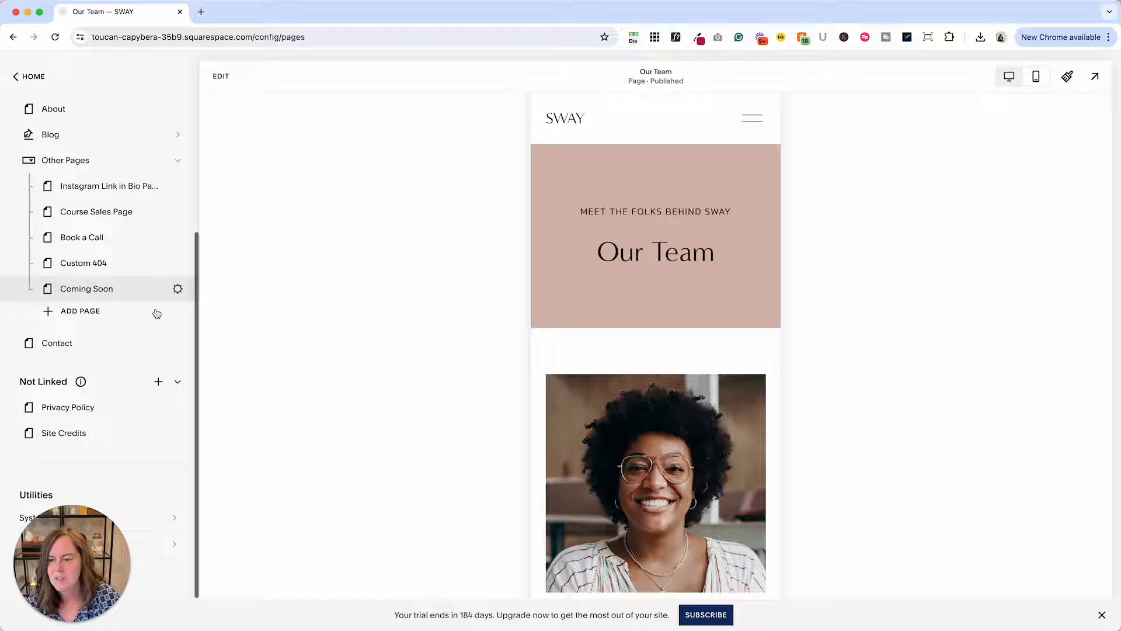
Add a blank page under Not Linked and bring up its page settings.
{"action": "left_click", "coordinate": [80, 311]}
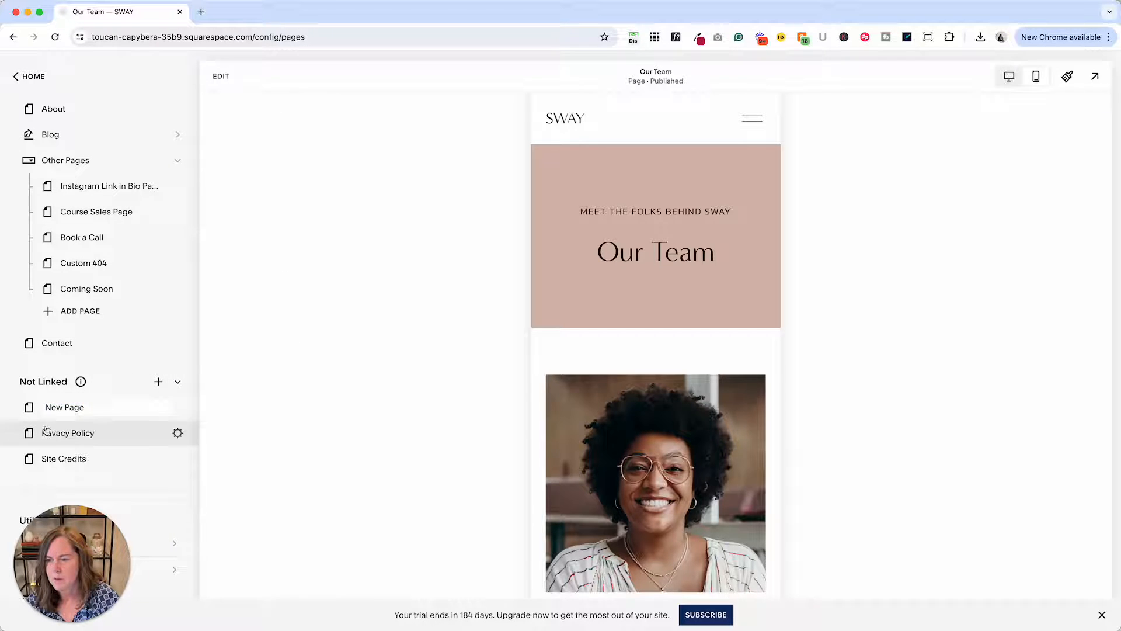
{"action": "left_click", "coordinate": [65, 406]}
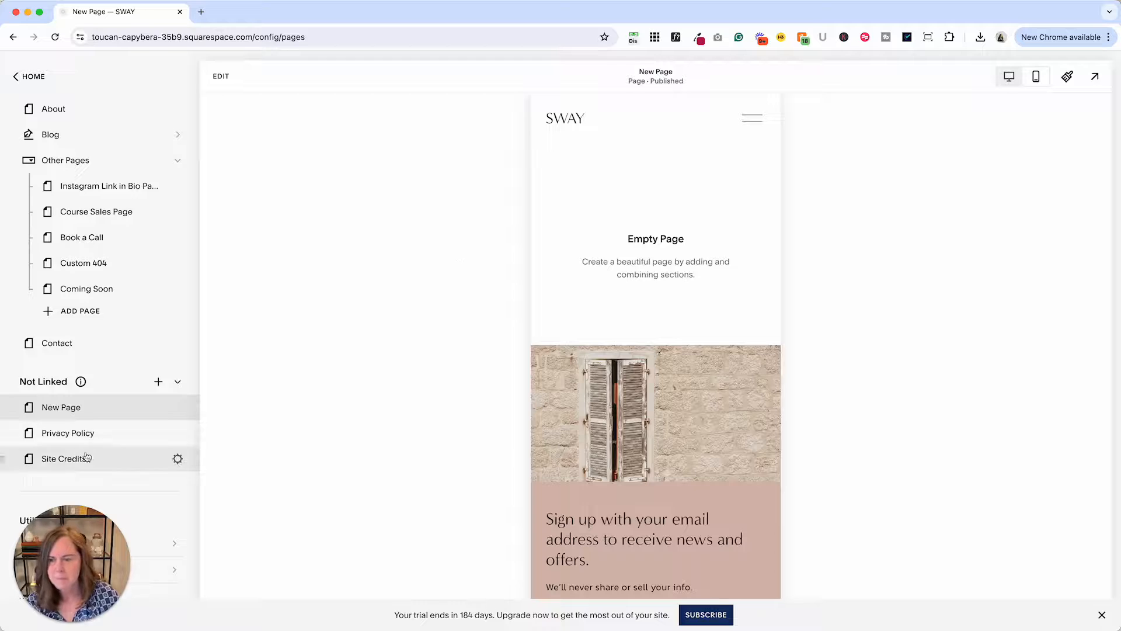
{"action": "mouse_move", "coordinate": [181, 411]}
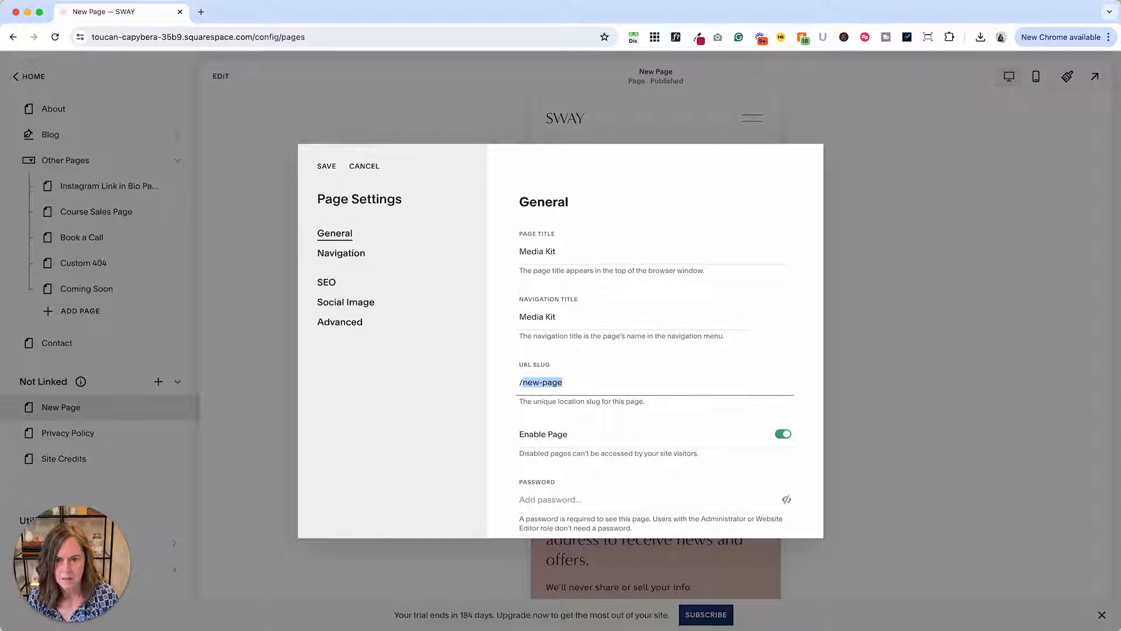
Set the new page's URL slug to /media-kit.
{"action": "type", "text": "media"}
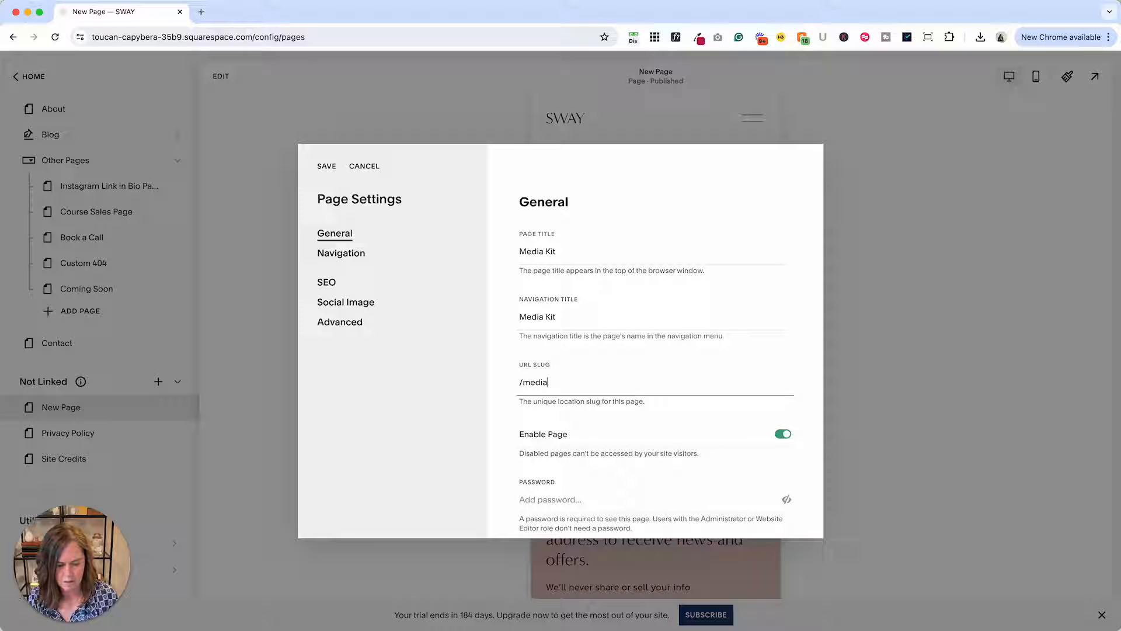
{"action": "type", "text": "-kit"}
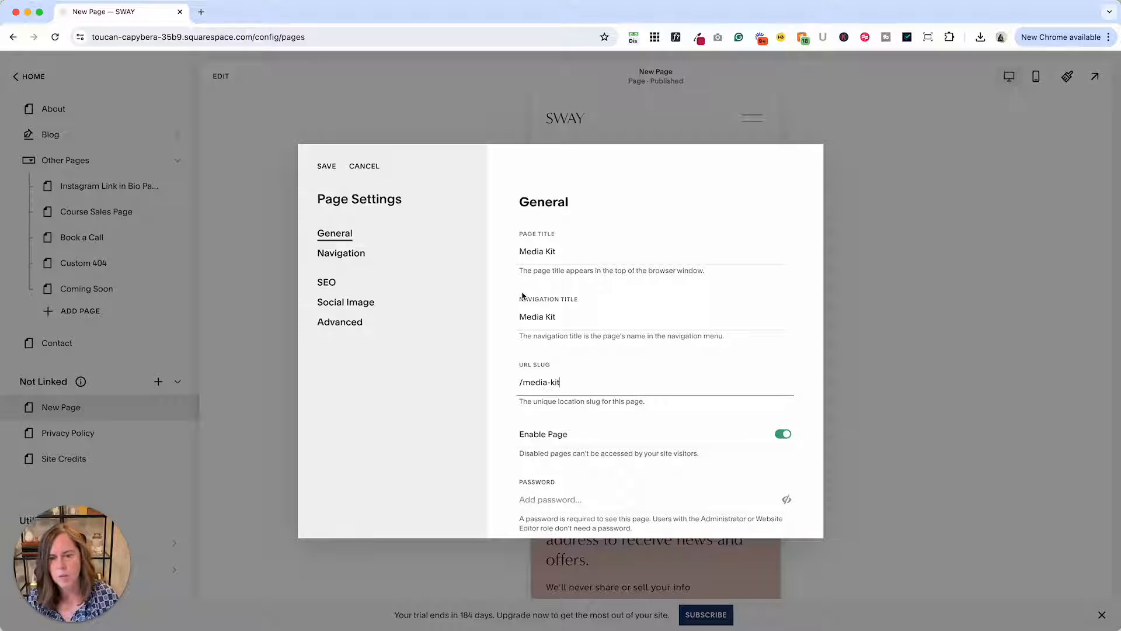
{"action": "key", "text": "Backspace"}
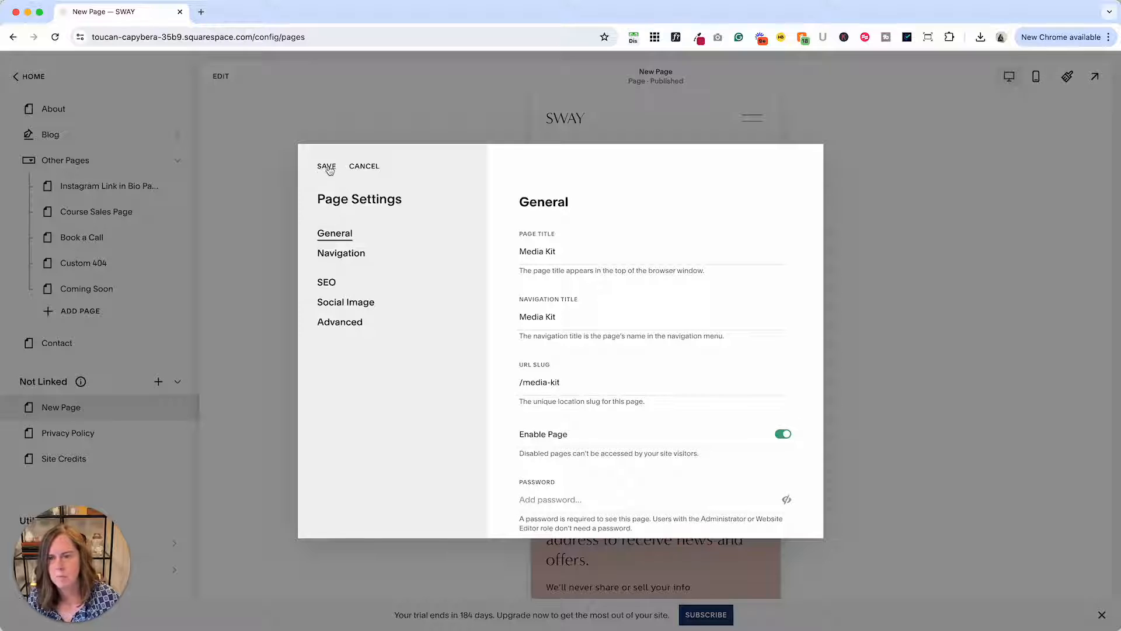
Save the Media Kit page settings and start editing the empty page.
{"action": "left_click", "coordinate": [327, 166]}
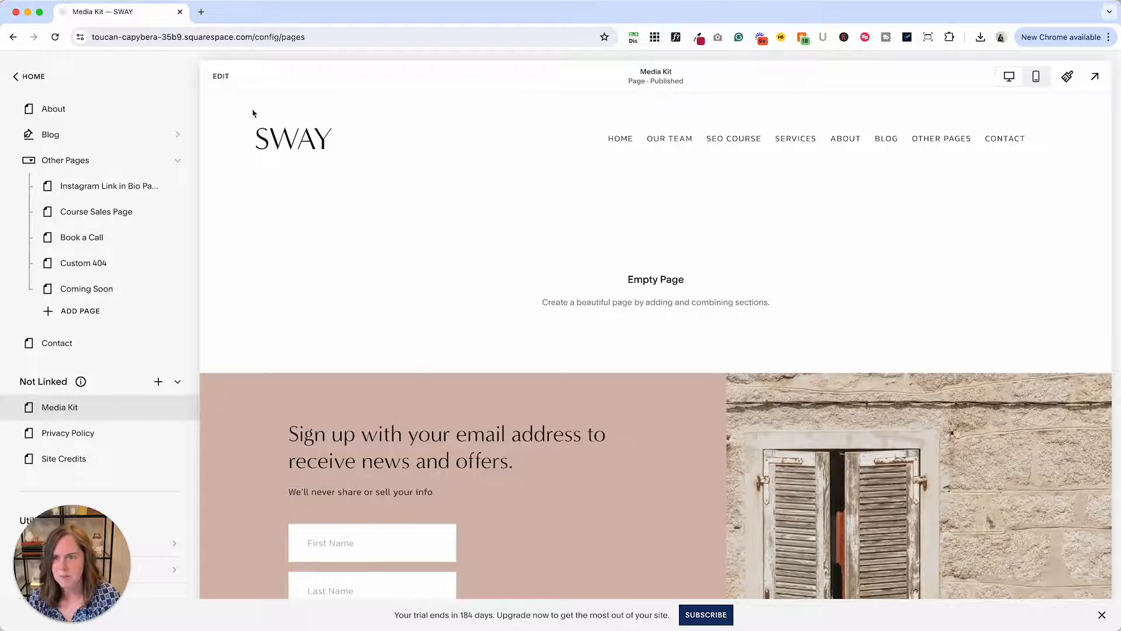
{"action": "left_click", "coordinate": [220, 76]}
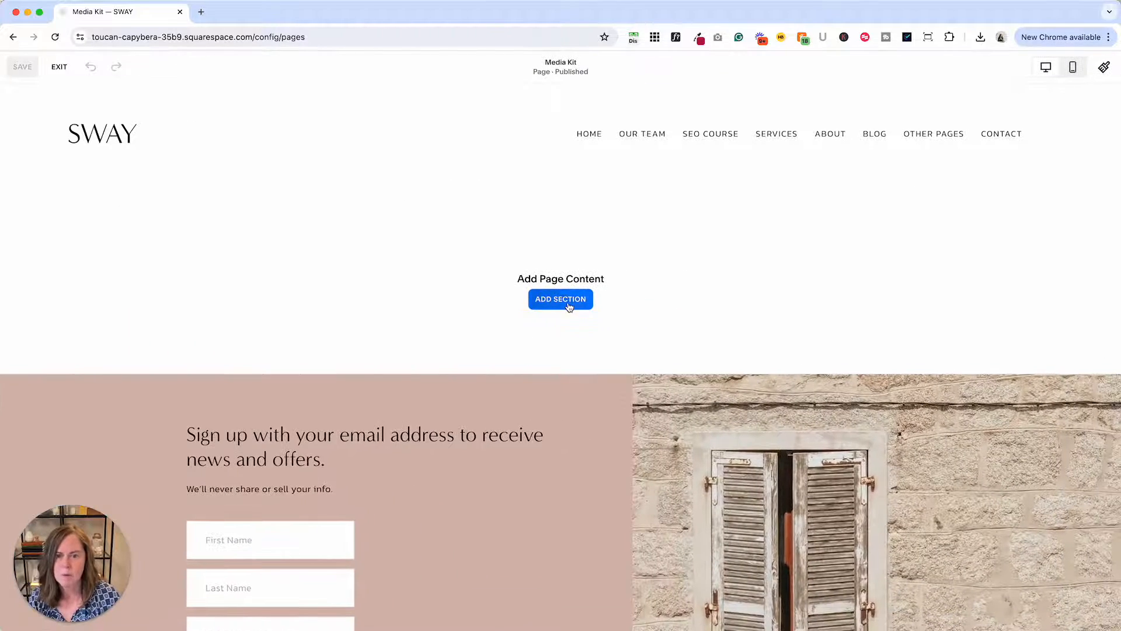
Browse the Add a Section library through its template categories.
{"action": "left_click", "coordinate": [560, 300]}
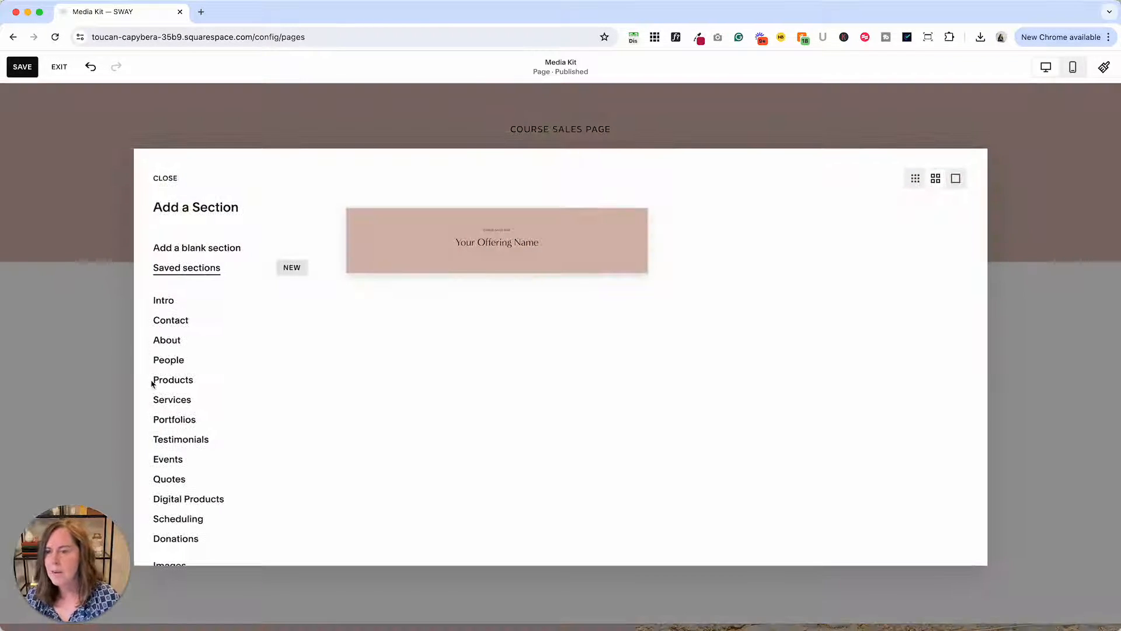
{"action": "scroll", "scroll_direction": "down", "scroll_amount": 3}
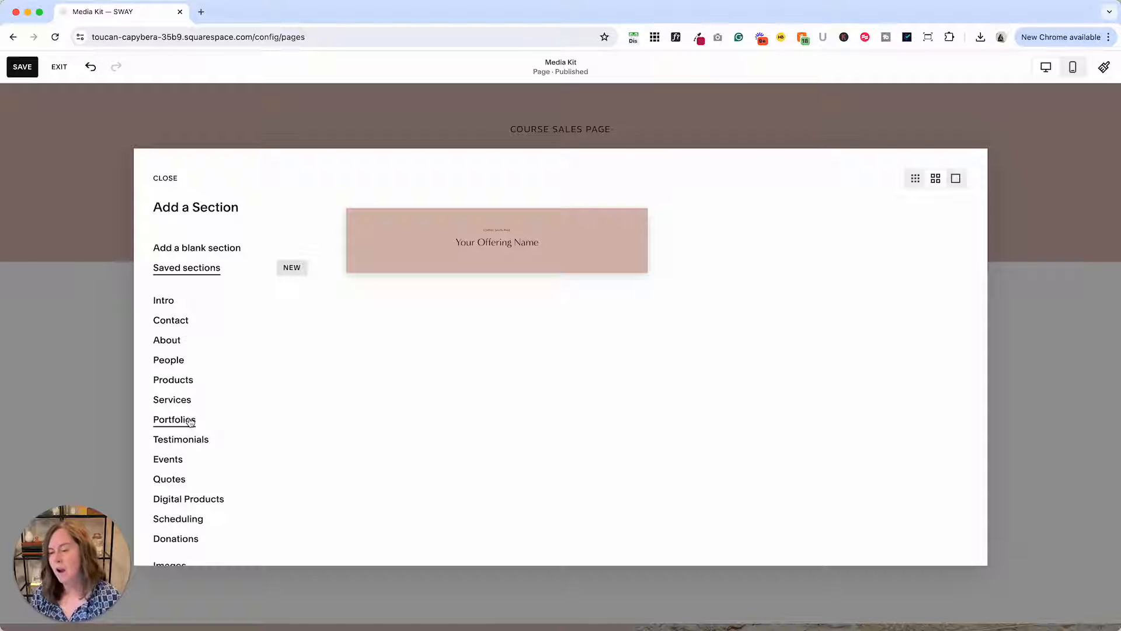
{"action": "mouse_move", "coordinate": [199, 436]}
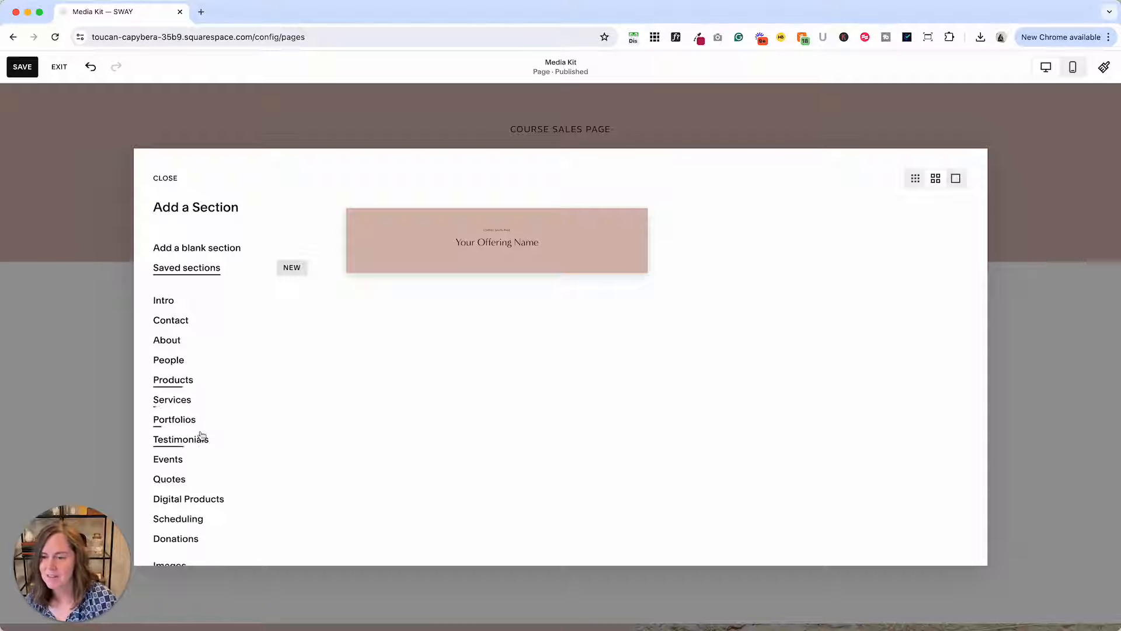
{"action": "scroll", "scroll_direction": "down", "scroll_amount": 3}
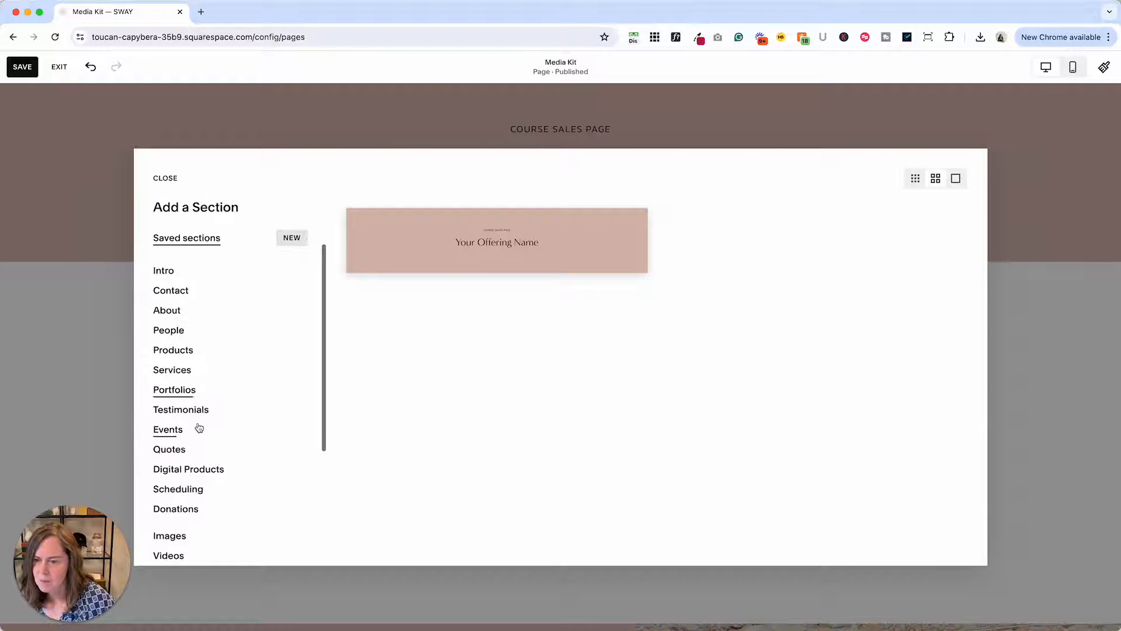
Add the saved Your Offering Name banner section, then insert a text block and widen it.
{"action": "left_click", "coordinate": [169, 510]}
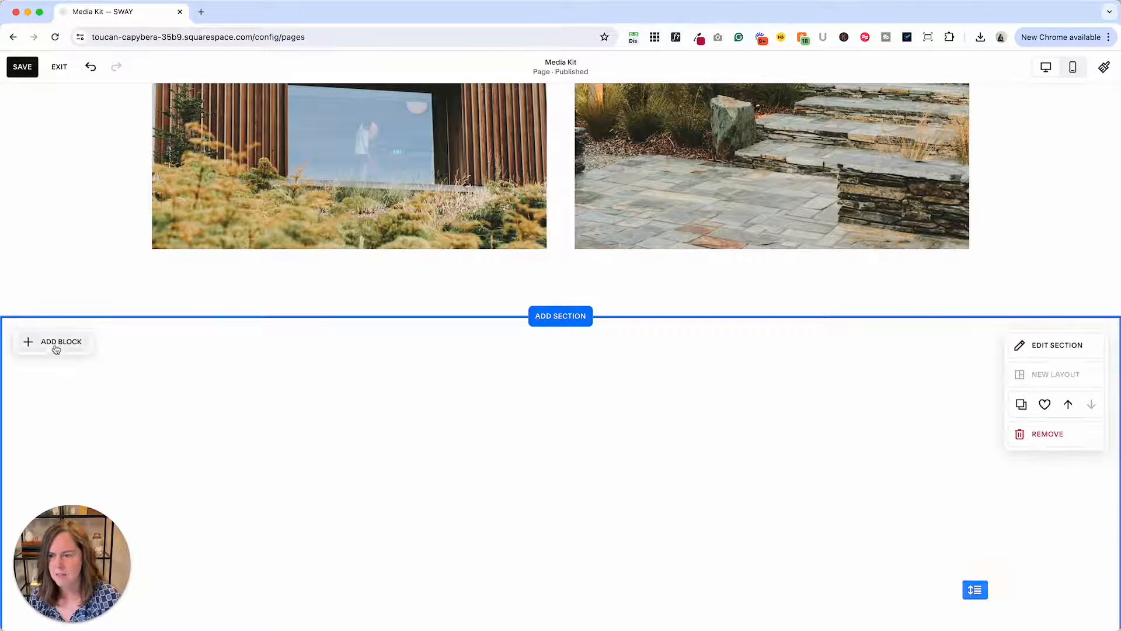
{"action": "left_click", "coordinate": [56, 345]}
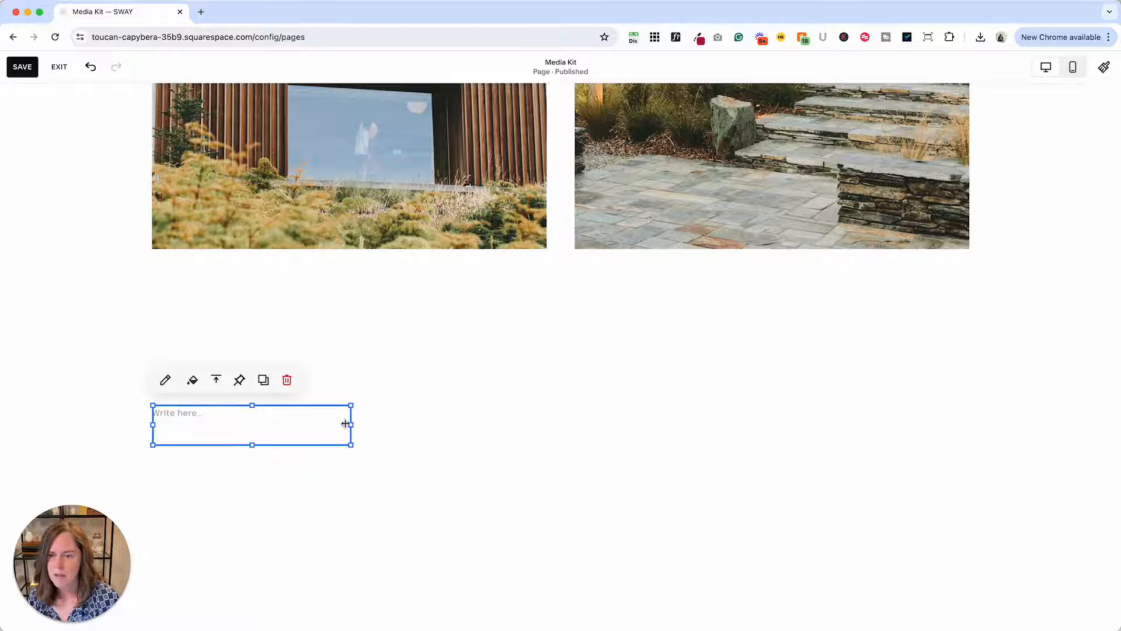
{"action": "left_click_drag", "start_coordinate": [352, 424], "coordinate": [728, 425]}
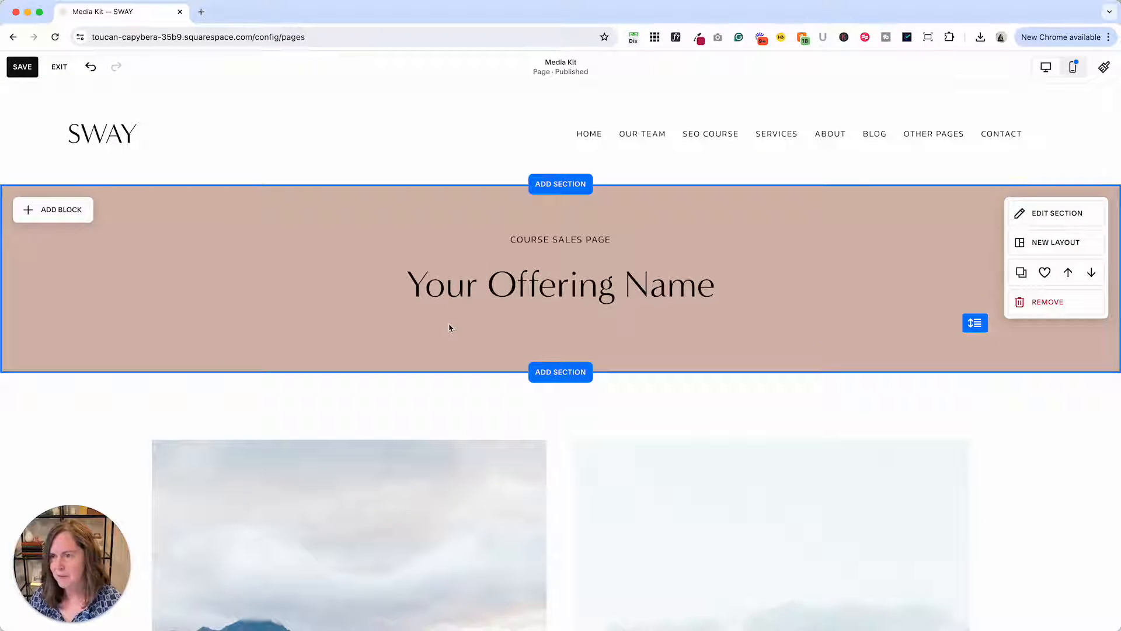
{"action": "mouse_move", "coordinate": [401, 345]}
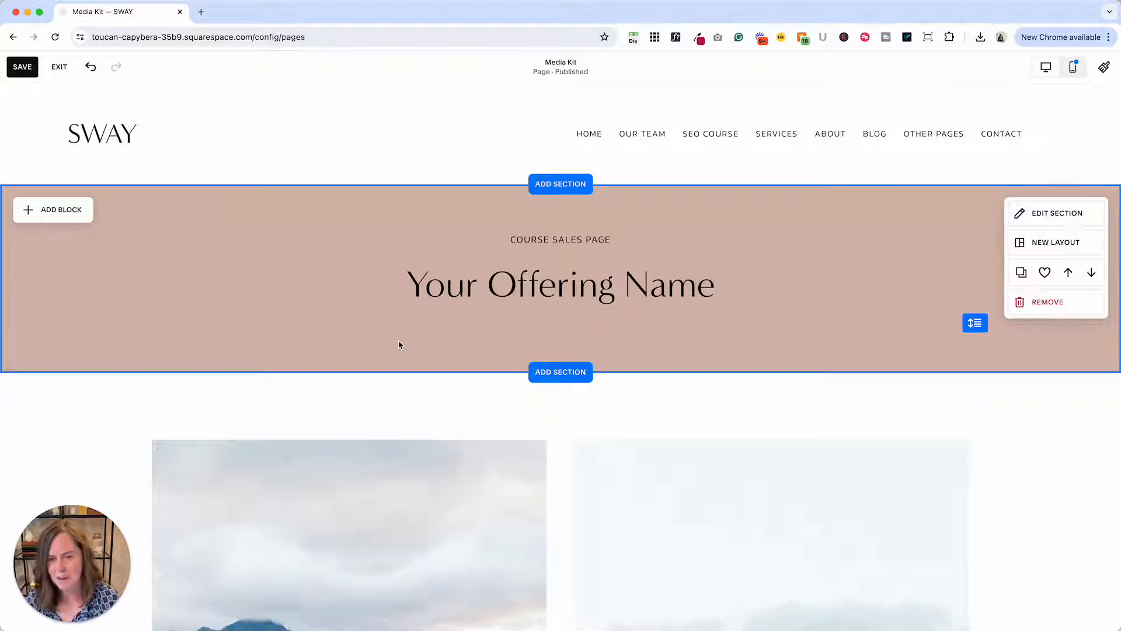